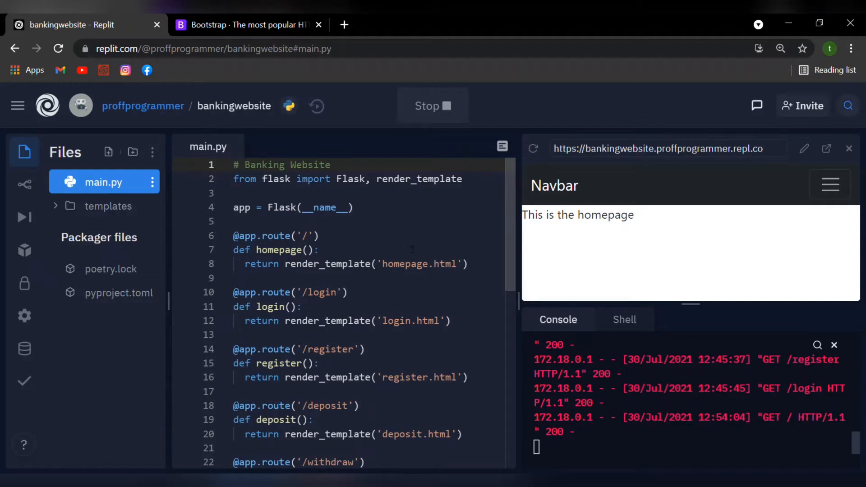
Step: Add users = {} and print(users) on new lines below the Flask app line in main.py
{"action": "key", "text": "Enter"}
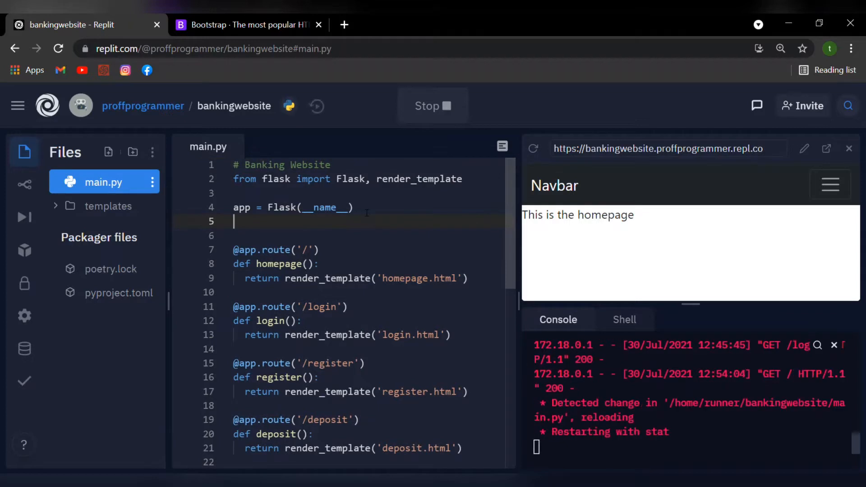
{"action": "type", "text": "users"}
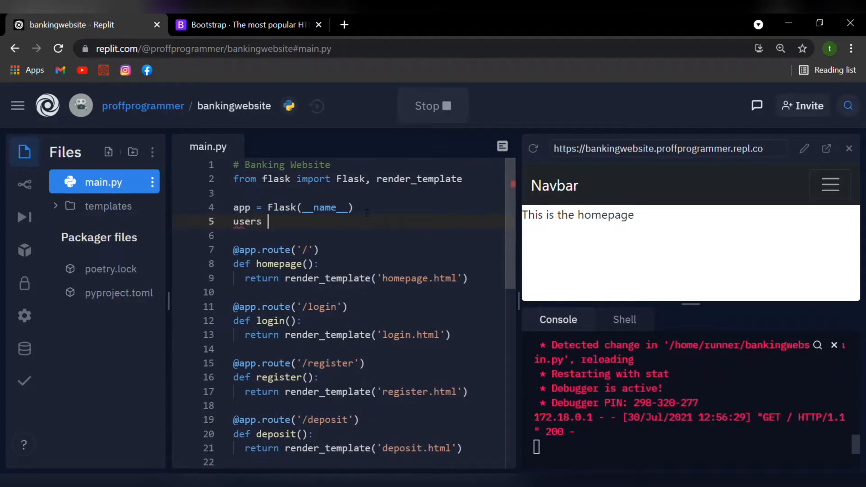
{"action": "type", "text": "="}
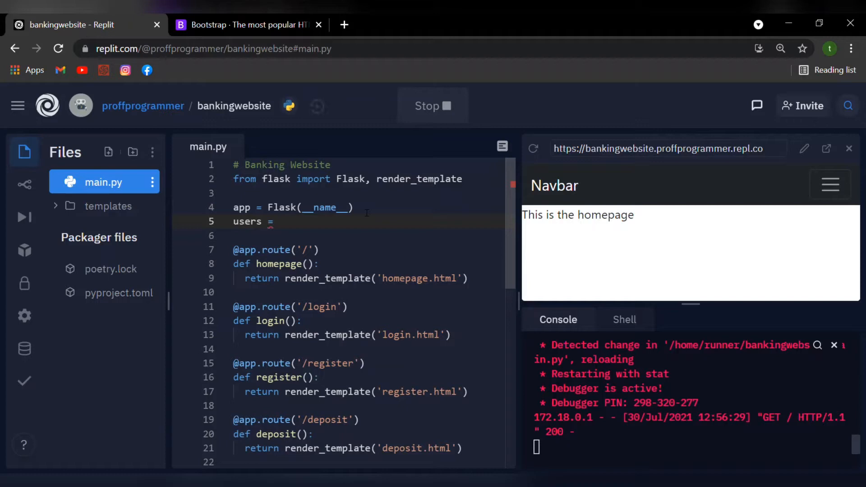
{"action": "type", "text": "{}"}
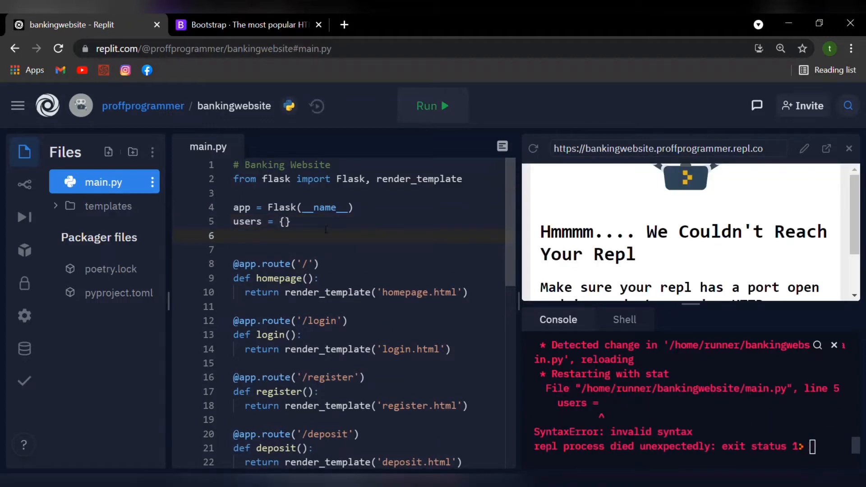
{"action": "type", "text": "print("}
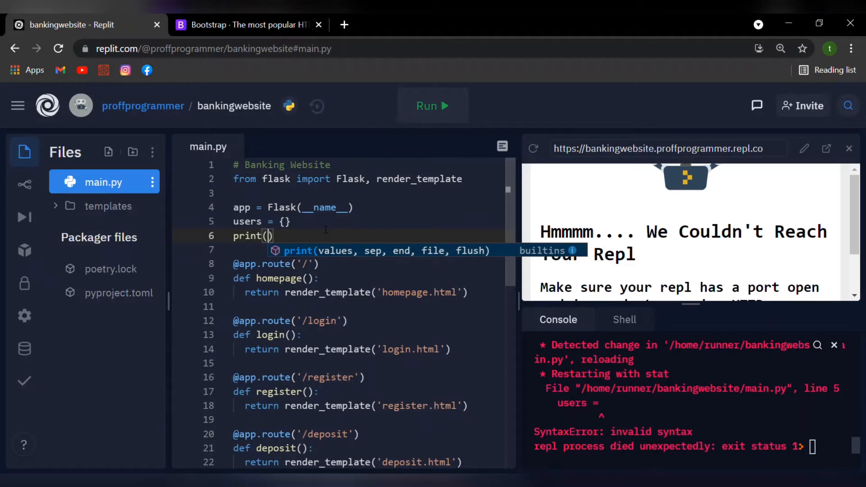
{"action": "type", "text": "users"}
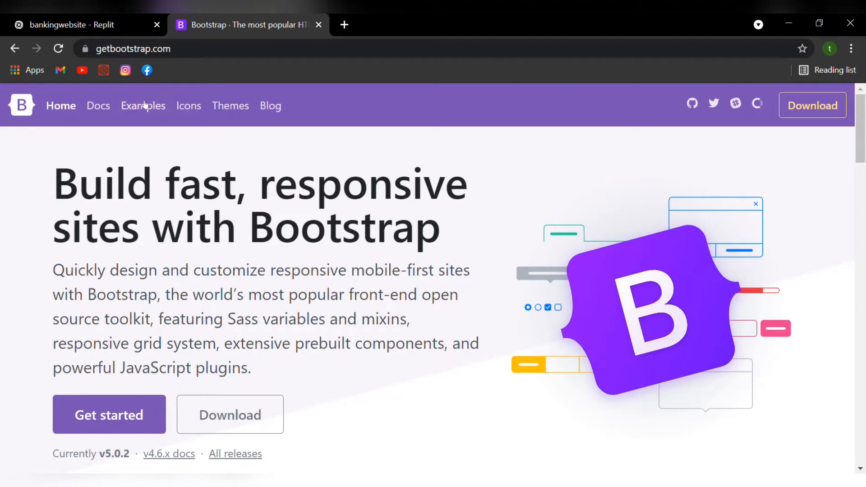
{"action": "mouse_move", "coordinate": [98, 108]}
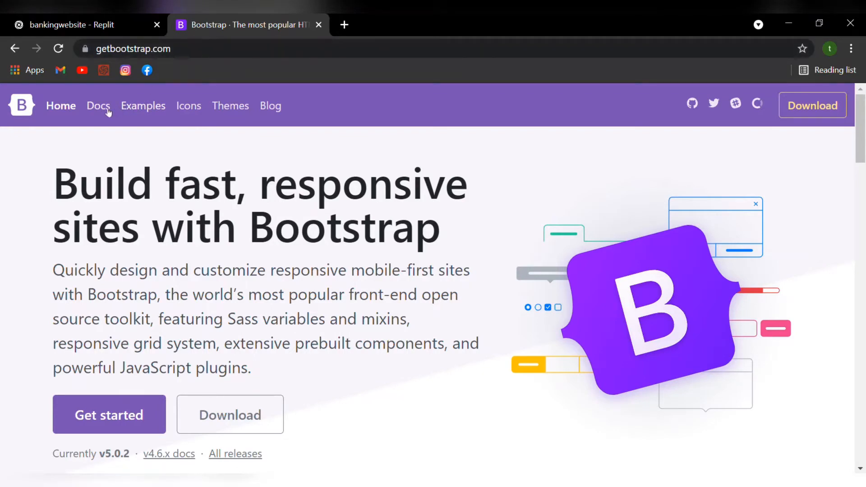
Step: Search the Bootstrap docs for 'forms' and copy the Forms overview example form code
{"action": "left_click", "coordinate": [98, 106]}
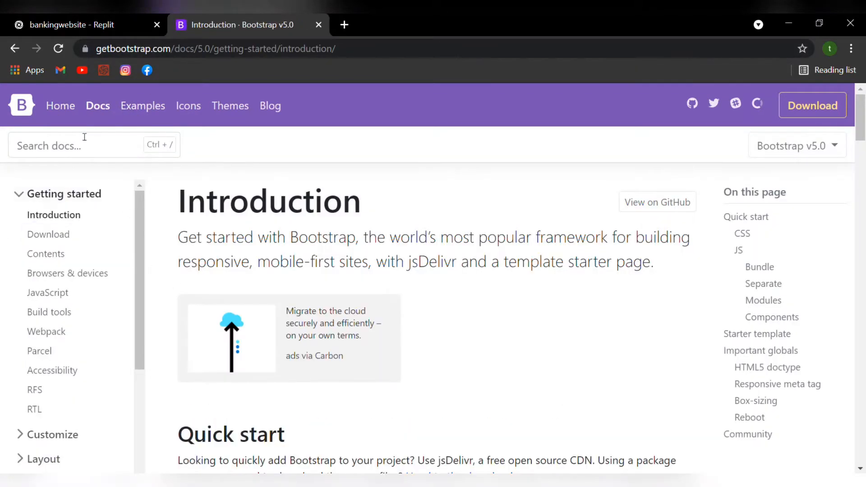
{"action": "left_click", "coordinate": [83, 145]}
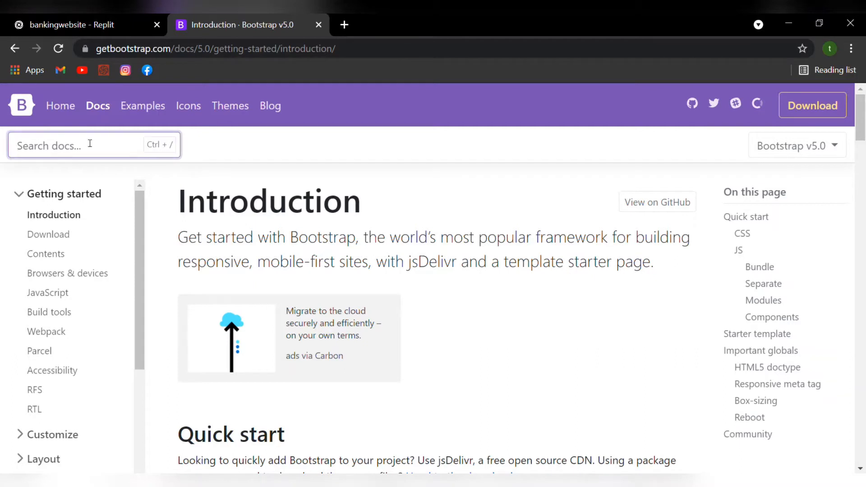
{"action": "type", "text": "ffroms"}
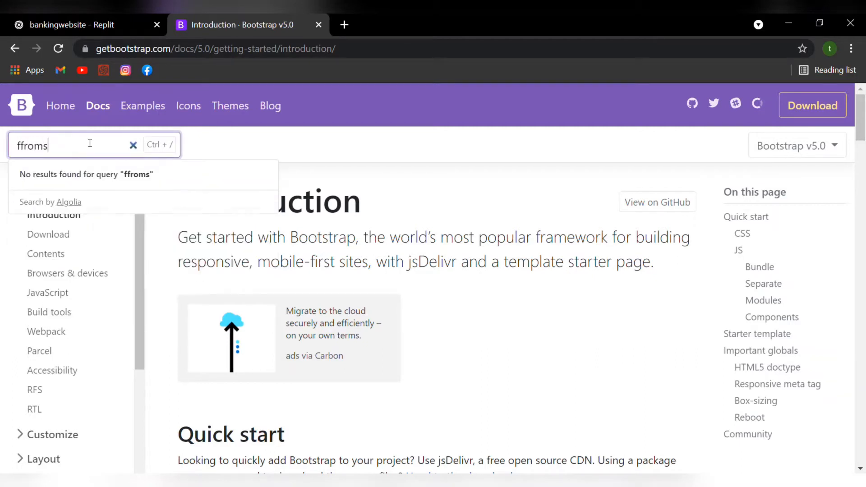
{"action": "type", "text": "fors"}
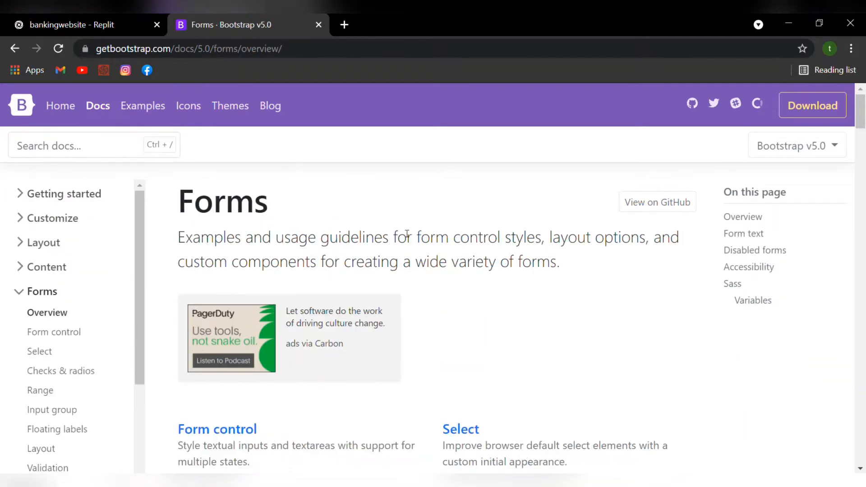
{"action": "scroll", "scroll_direction": "down", "scroll_amount": 3}
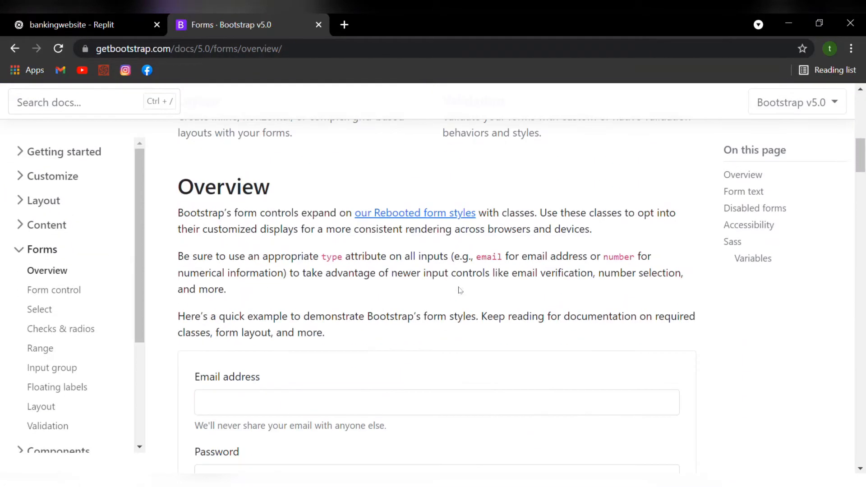
{"action": "scroll", "scroll_direction": "down", "scroll_amount": 3}
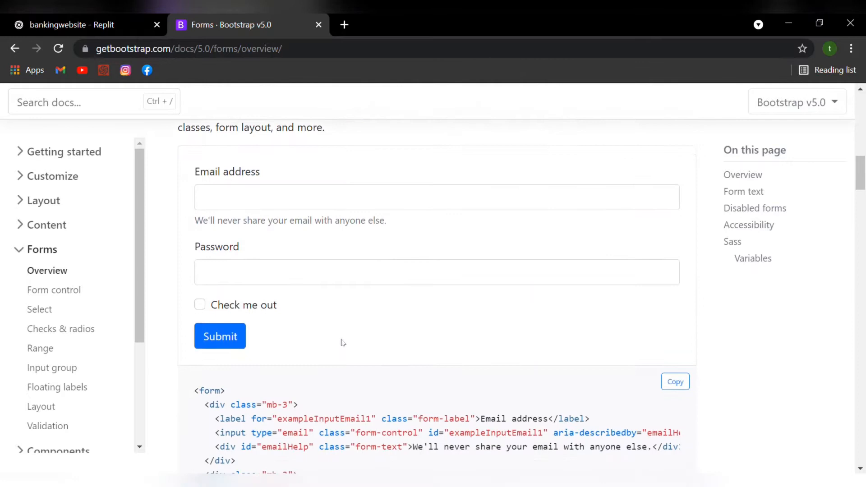
{"action": "left_click", "coordinate": [674, 381]}
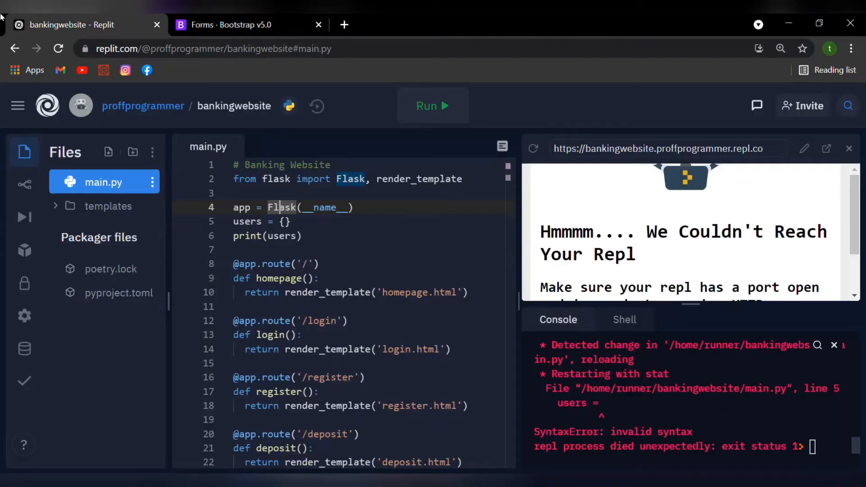
Step: Paste the Bootstrap form into templates/register.html, rerun the repl and open the preview tab
{"action": "left_click", "coordinate": [108, 206]}
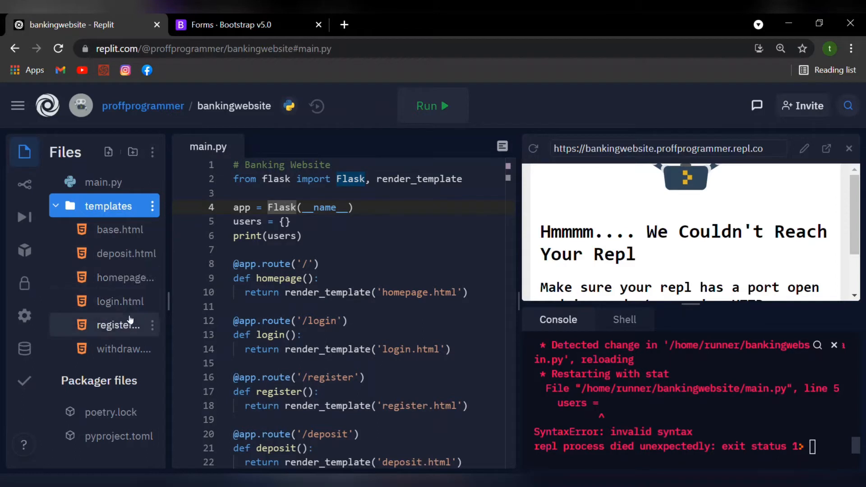
{"action": "left_click", "coordinate": [117, 324]}
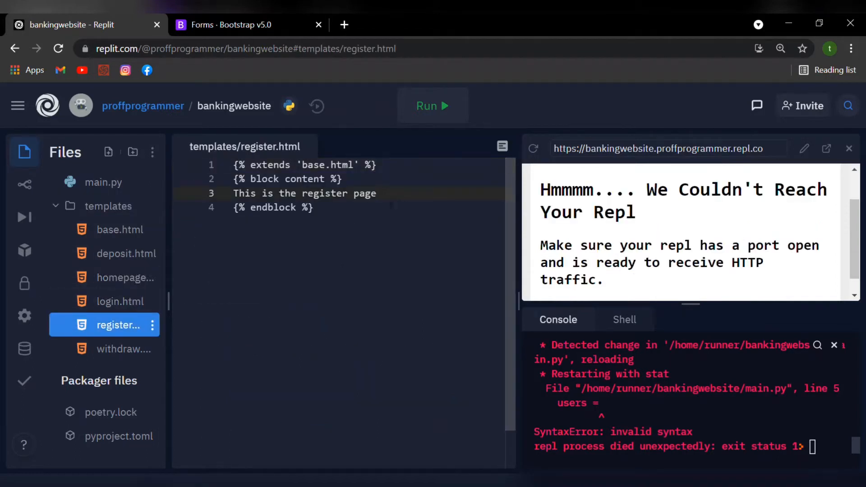
{"action": "key", "text": "Enter"}
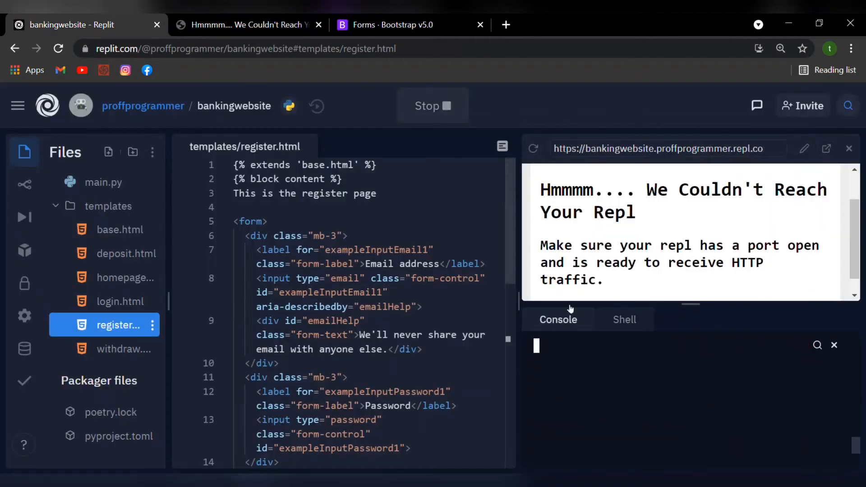
{"action": "left_click", "coordinate": [532, 148]}
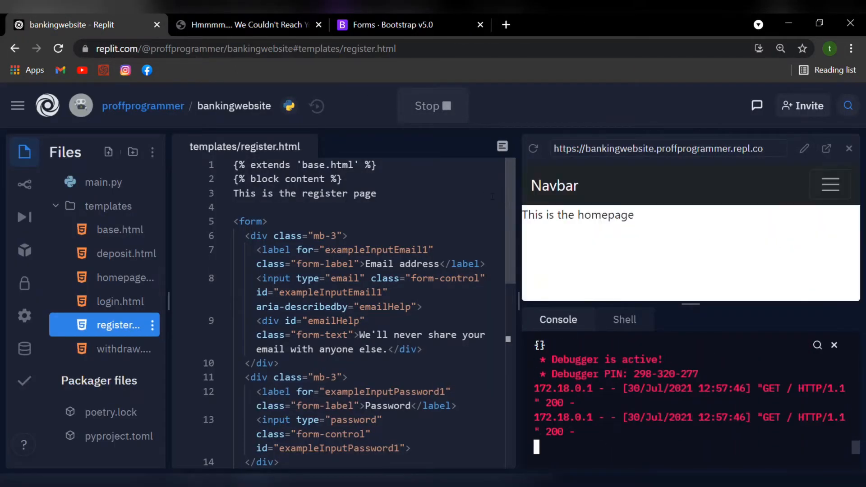
{"action": "left_click", "coordinate": [249, 25]}
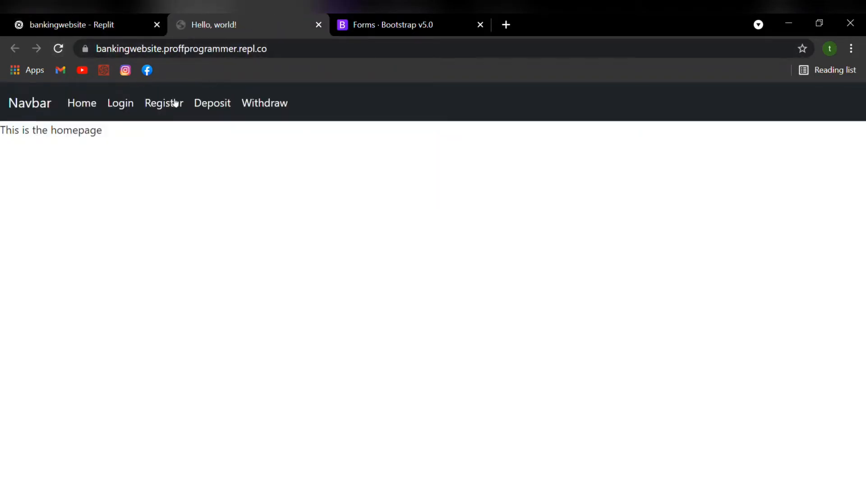
Step: Load /register from the navbar to view the email, password, checkbox and Submit form
{"action": "left_click", "coordinate": [164, 104]}
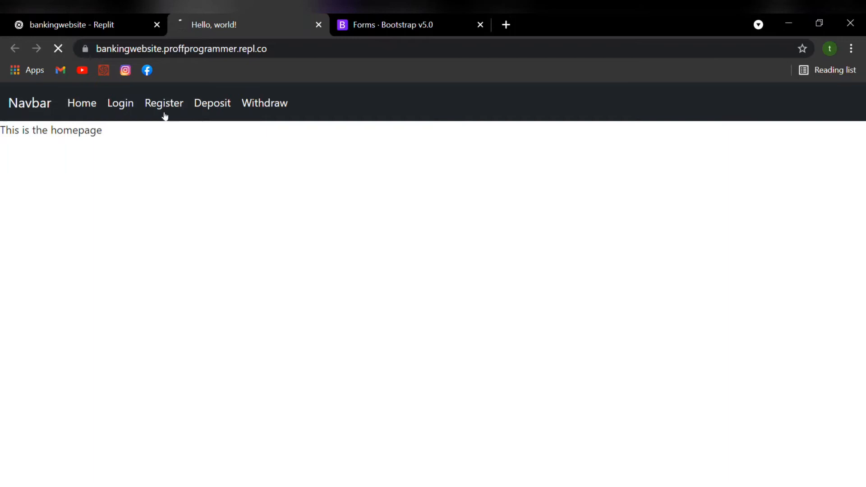
{"action": "left_click", "coordinate": [163, 103]}
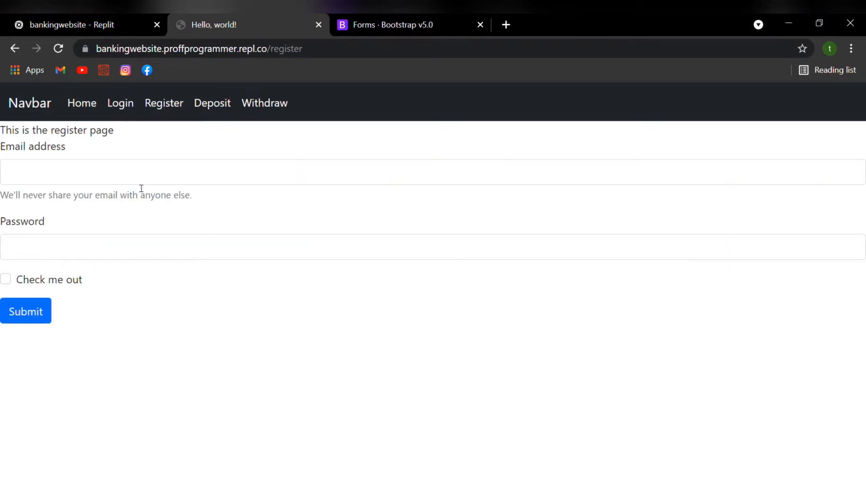
{"action": "mouse_move", "coordinate": [379, 260]}
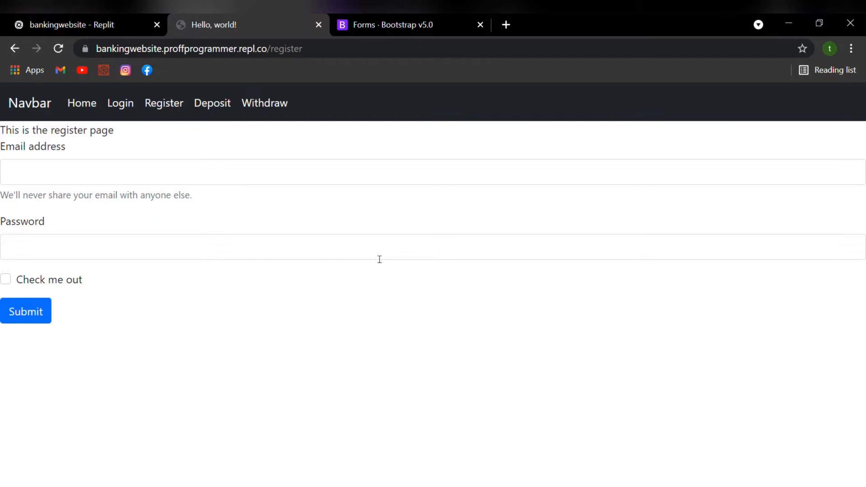
{"action": "mouse_move", "coordinate": [202, 218]}
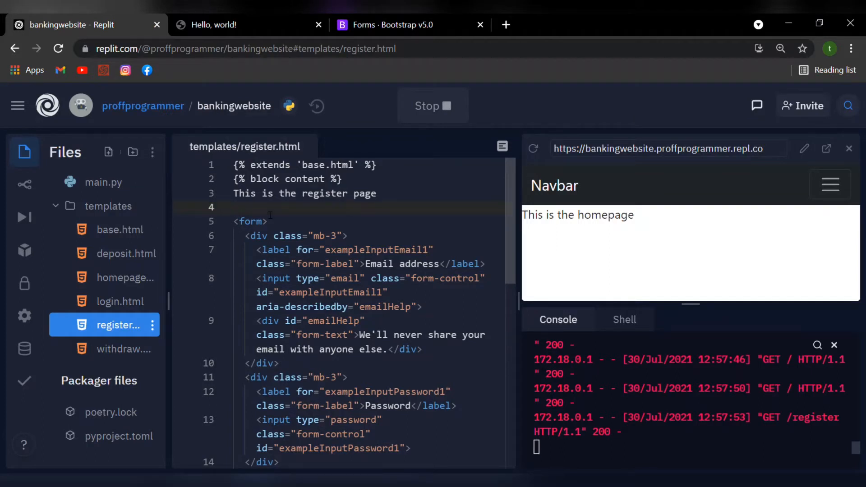
Step: Wrap the register form in <div class="container"> using the div.ca abbreviation
{"action": "type", "text": "div.ca"}
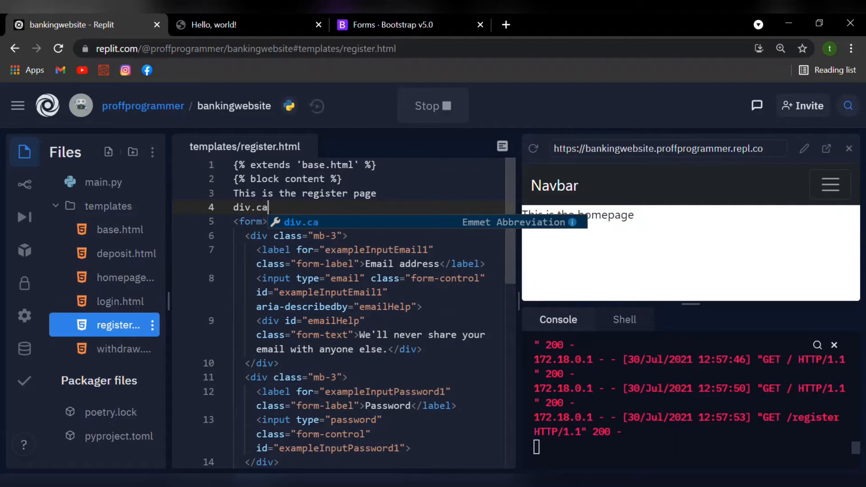
{"action": "key", "text": "Tab"}
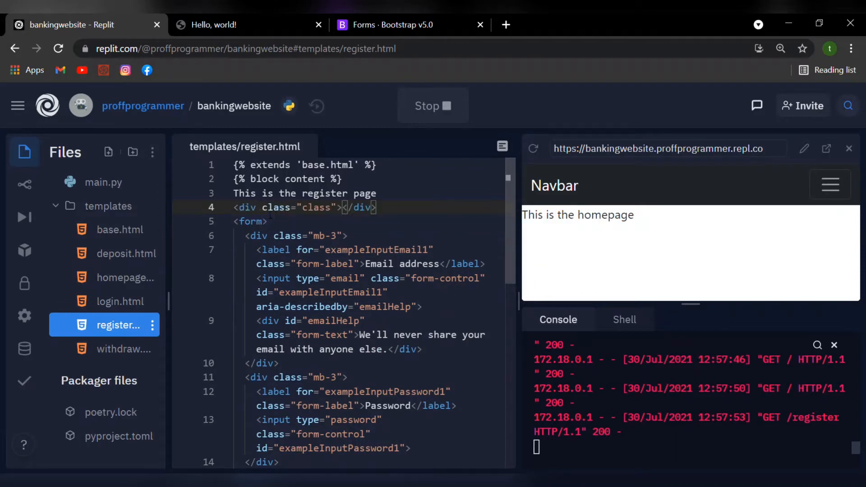
{"action": "key", "text": "Backspace"}
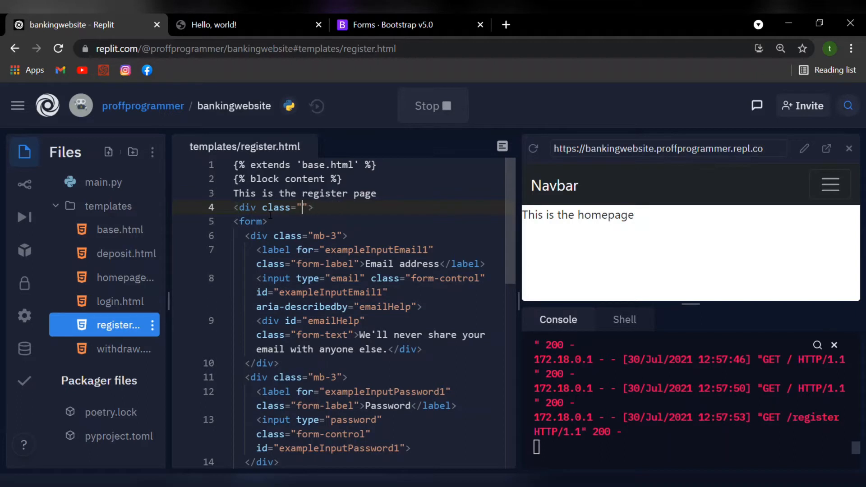
{"action": "type", "text": "container"}
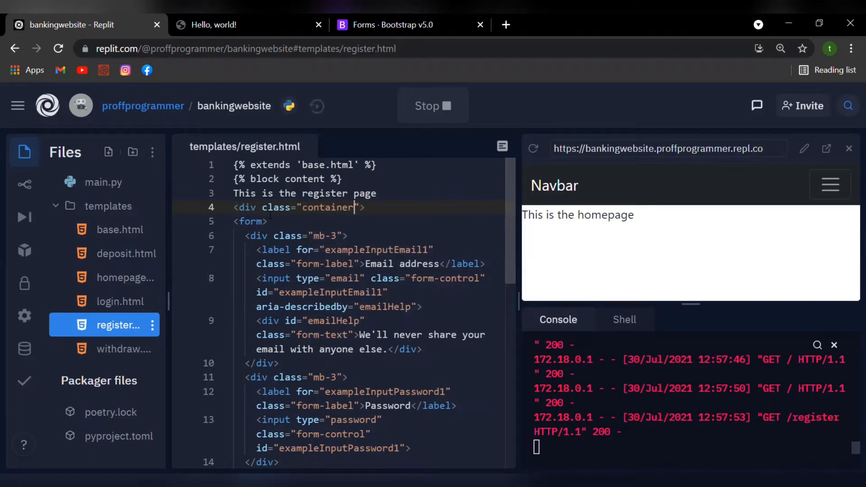
{"action": "scroll", "scroll_direction": "down", "scroll_amount": 3}
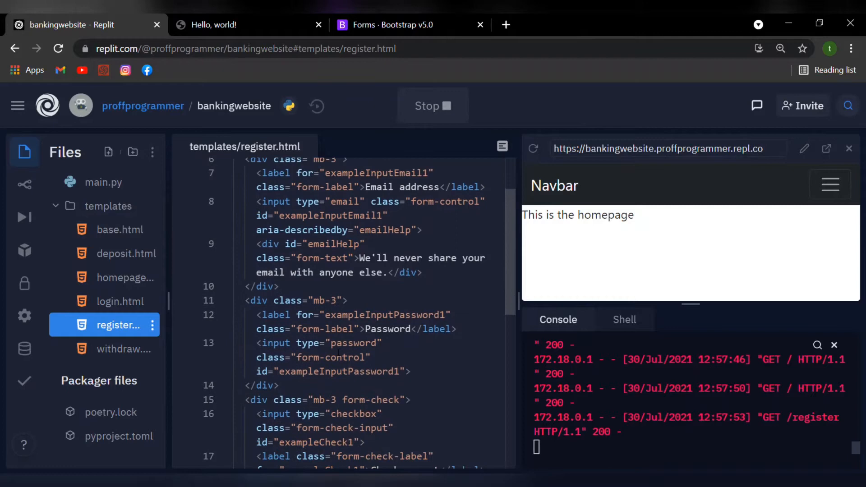
{"action": "scroll", "scroll_direction": "down", "scroll_amount": 3}
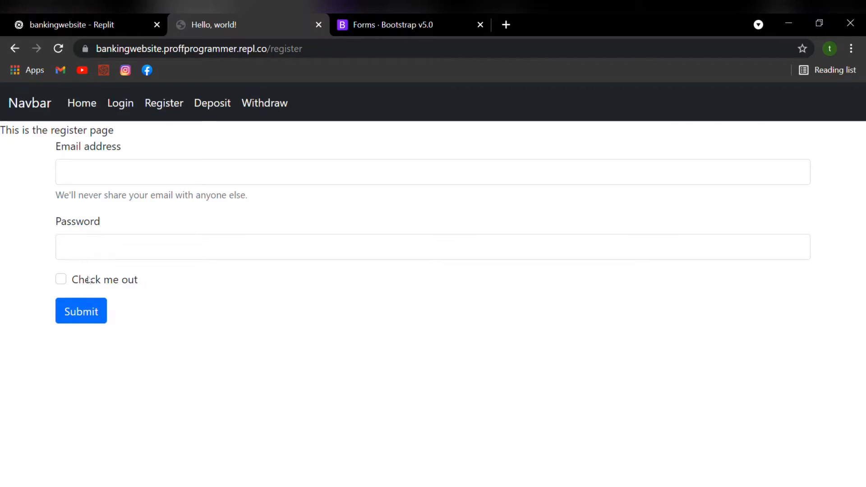
{"action": "mouse_move", "coordinate": [109, 206]}
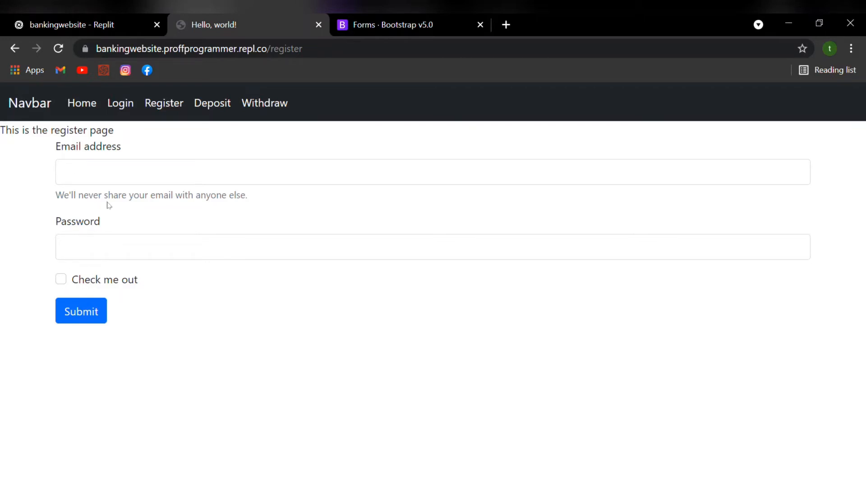
{"action": "mouse_move", "coordinate": [133, 207]}
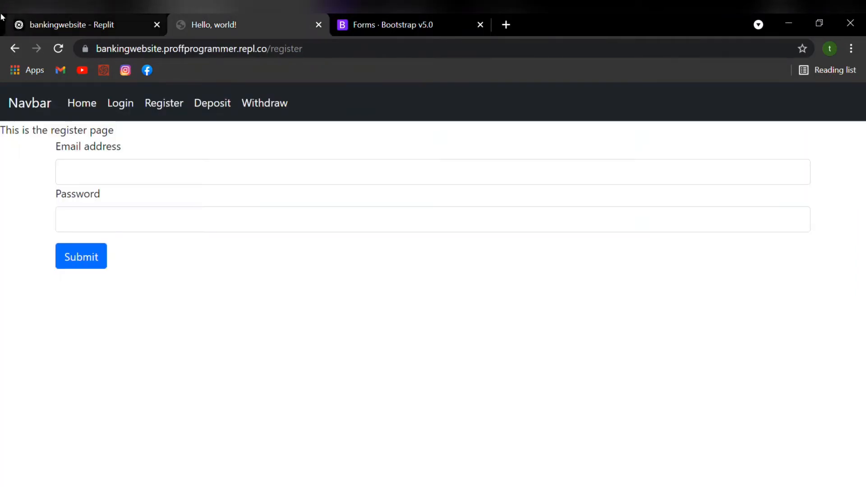
Step: Confirm /register shows only Email address, Password and Submit, then return to the editor
{"action": "left_click", "coordinate": [78, 25]}
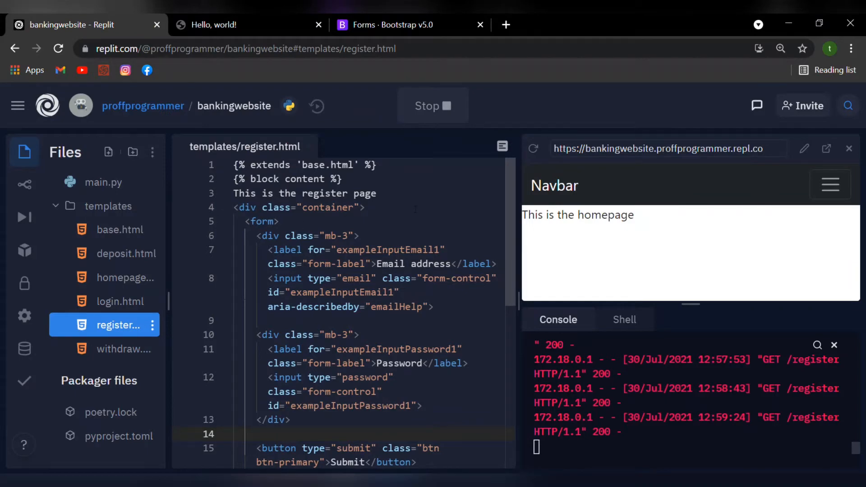
Step: Add <br> and <hr> below 'This is the register page' in register.html, then check the preview
{"action": "type", "text": "n"}
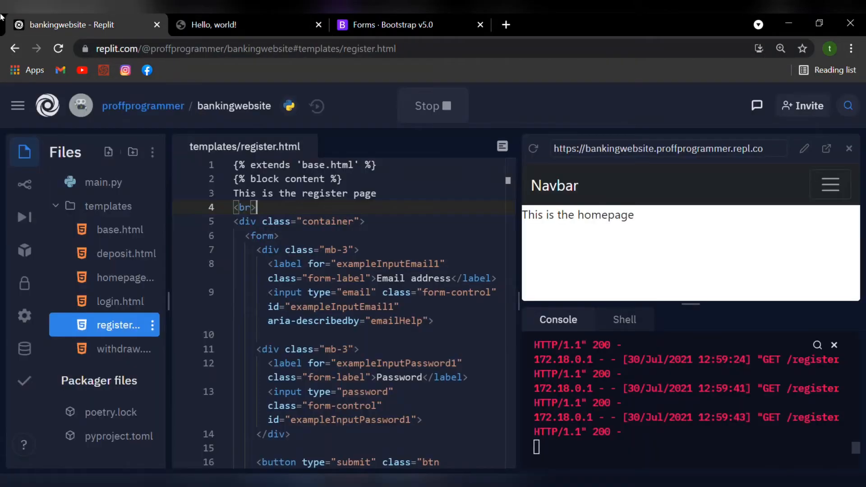
{"action": "key", "text": "enter"}
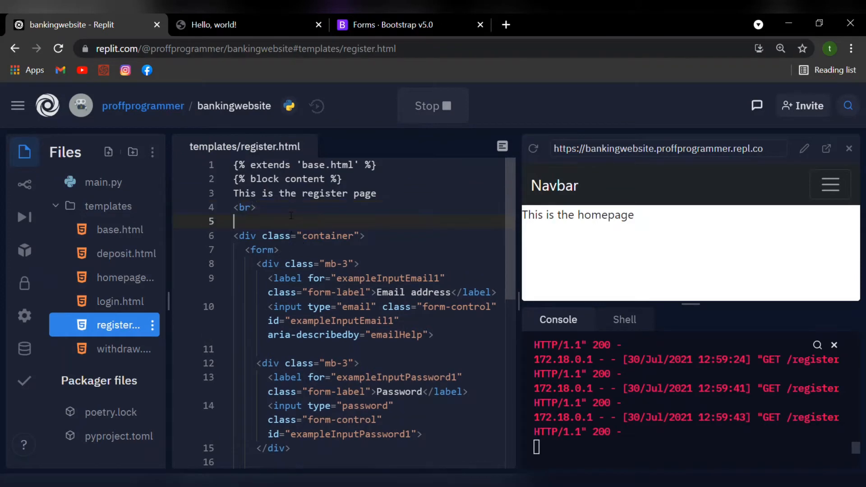
{"action": "left_click", "coordinate": [249, 25]}
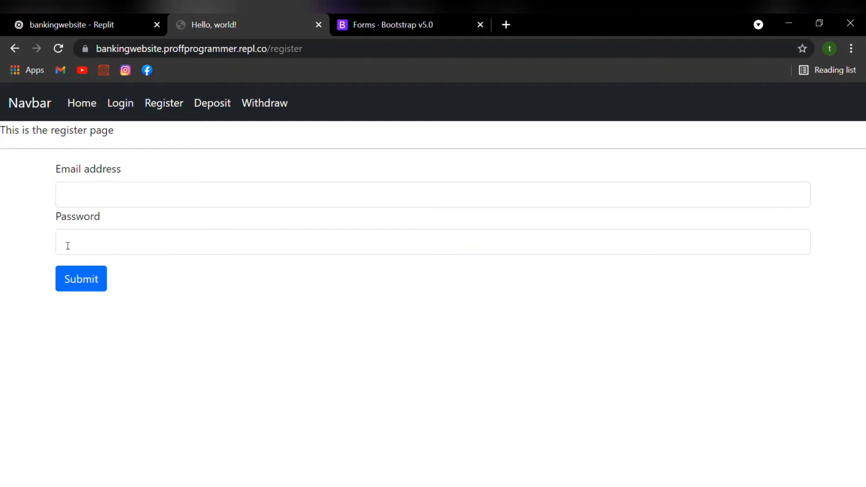
{"action": "mouse_move", "coordinate": [206, 259]}
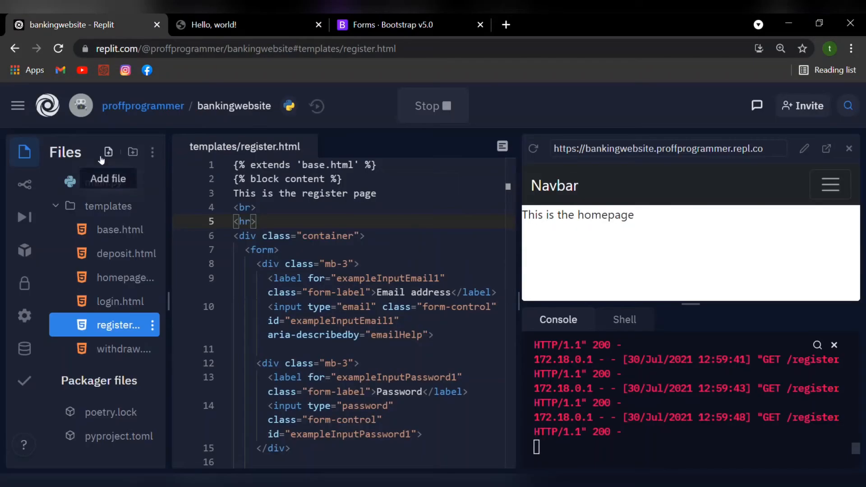
Step: Add methods=['GET','POST'] to the /register route in main.py
{"action": "left_click", "coordinate": [104, 182]}
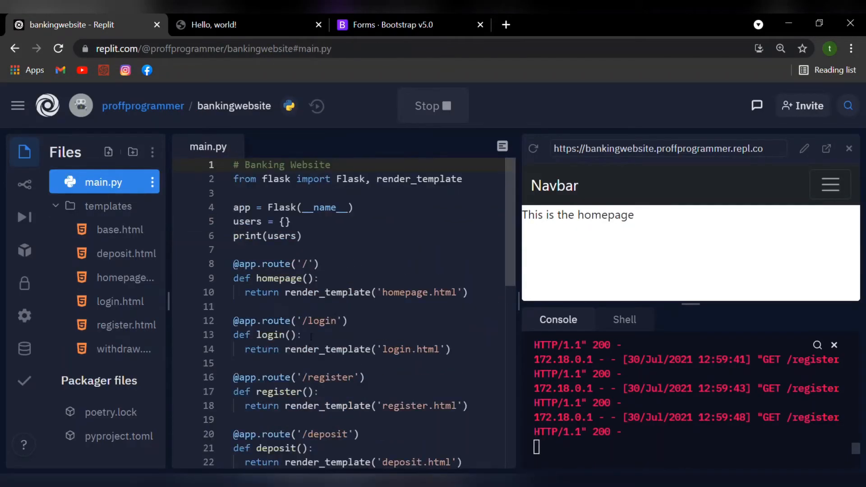
{"action": "scroll", "scroll_direction": "down", "scroll_amount": 3}
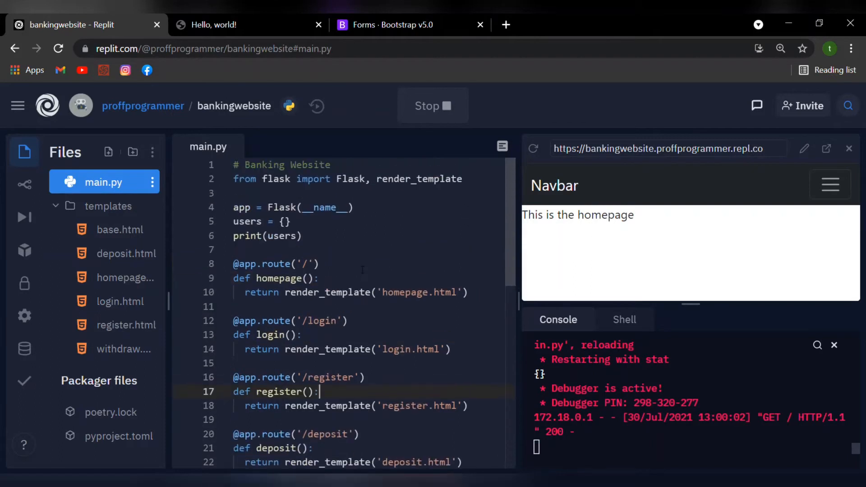
{"action": "mouse_move", "coordinate": [480, 190]}
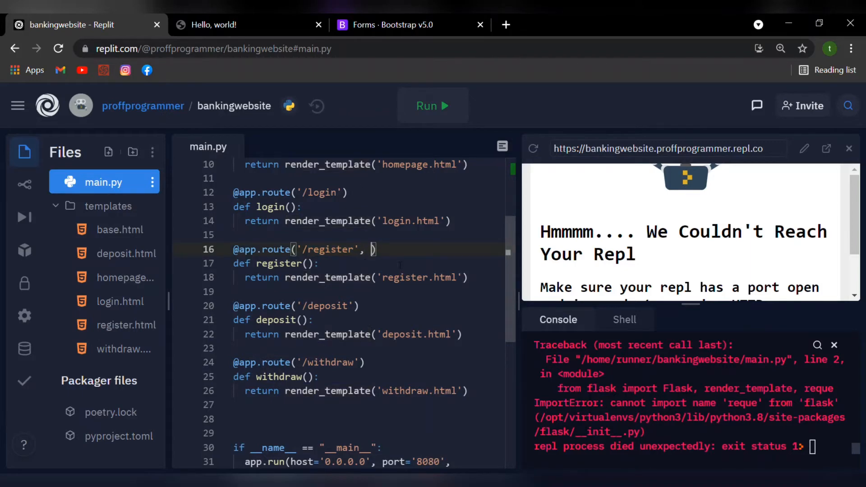
{"action": "type", "text": "methods"}
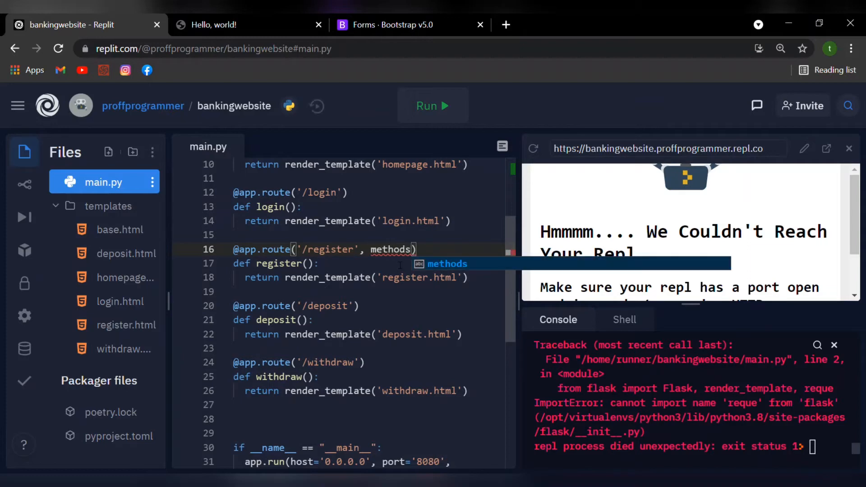
{"action": "type", "text": "= []"}
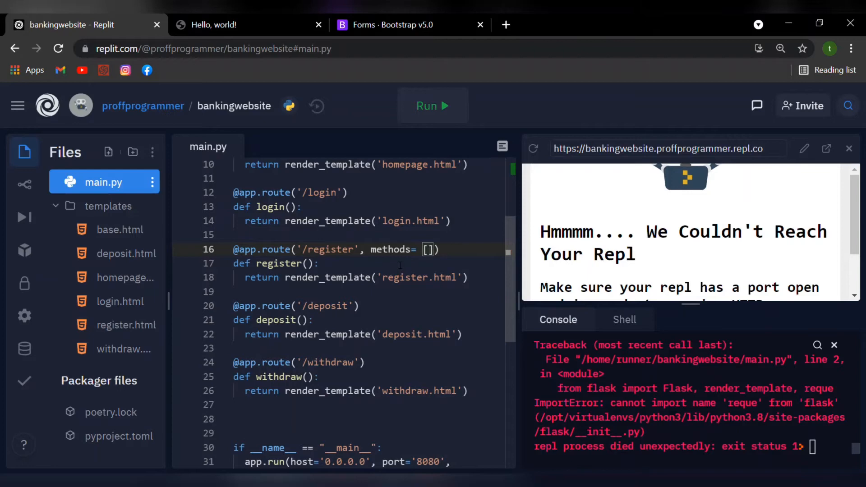
{"action": "type", "text": "'GET', '"}
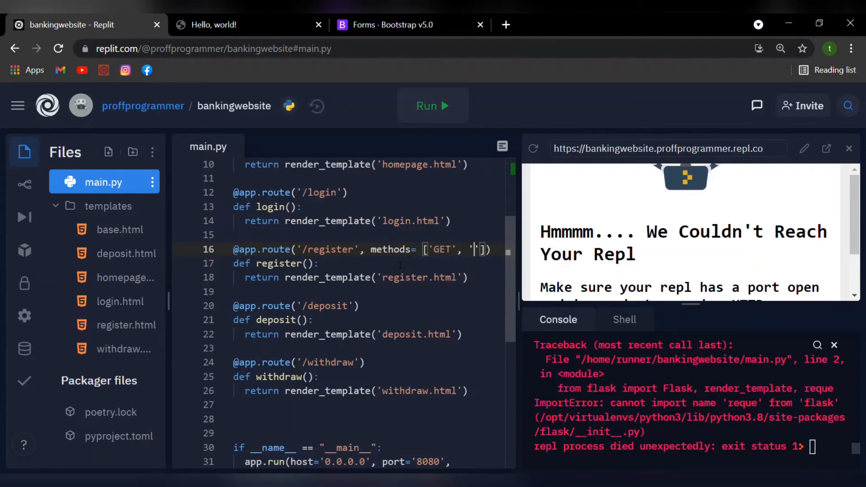
{"action": "type", "text": "POST"}
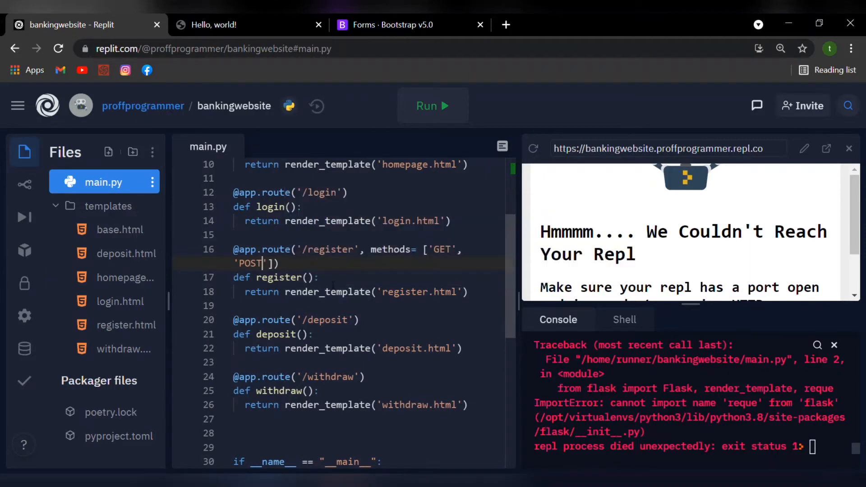
Step: Inside register, on POST set username = request.form['username']
{"action": "key", "text": "enter"}
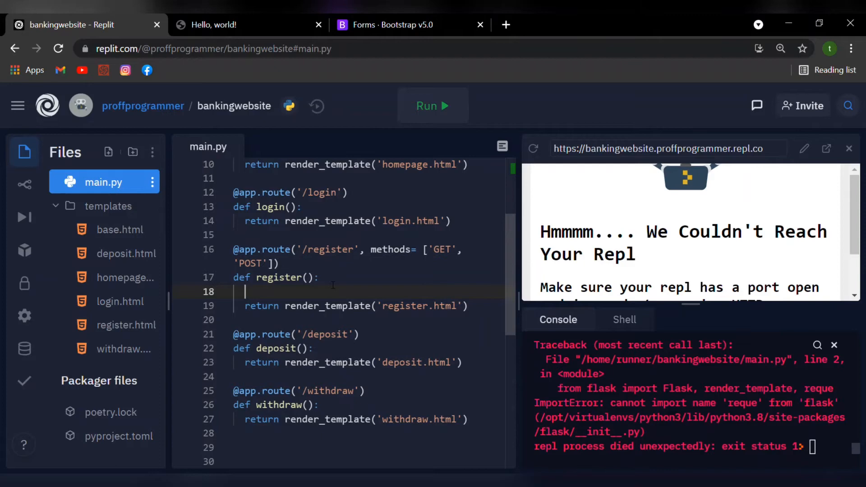
{"action": "type", "text": "if request.method"}
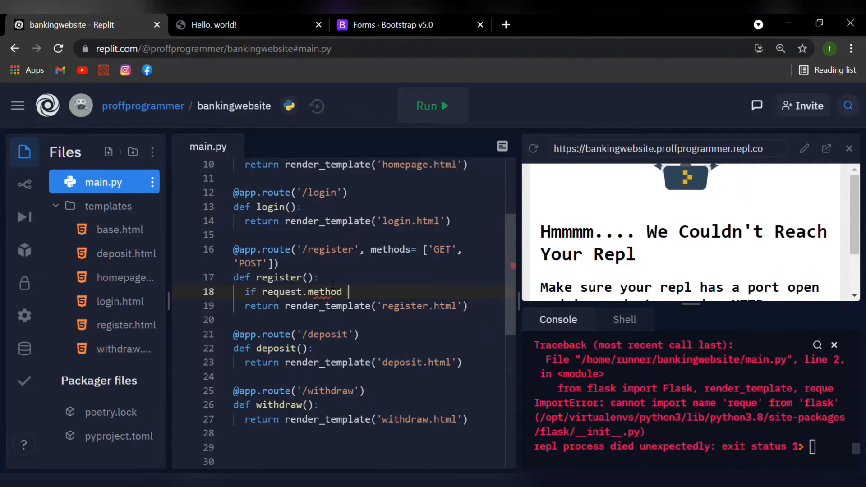
{"action": "type", "text": "== 'P"}
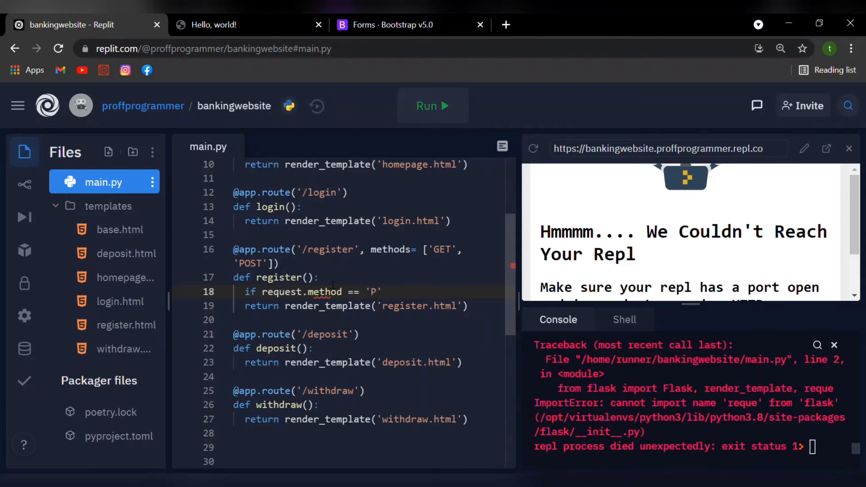
{"action": "type", "text": "OST':"}
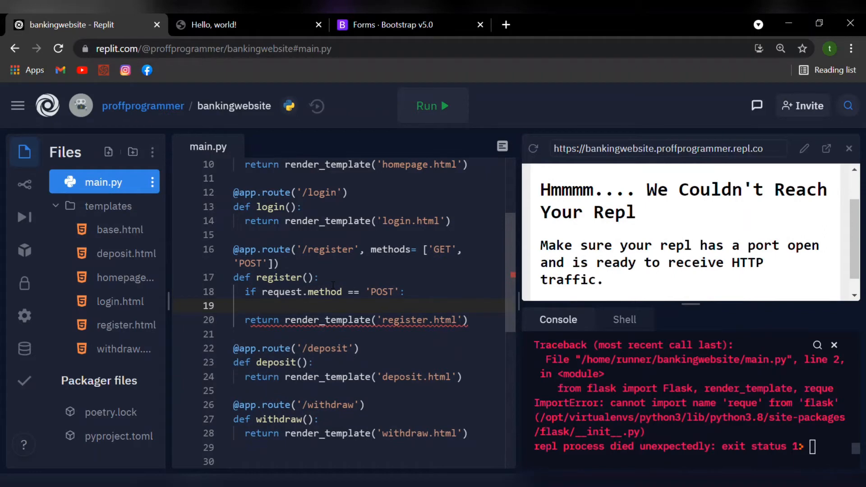
{"action": "type", "text": "userna"}
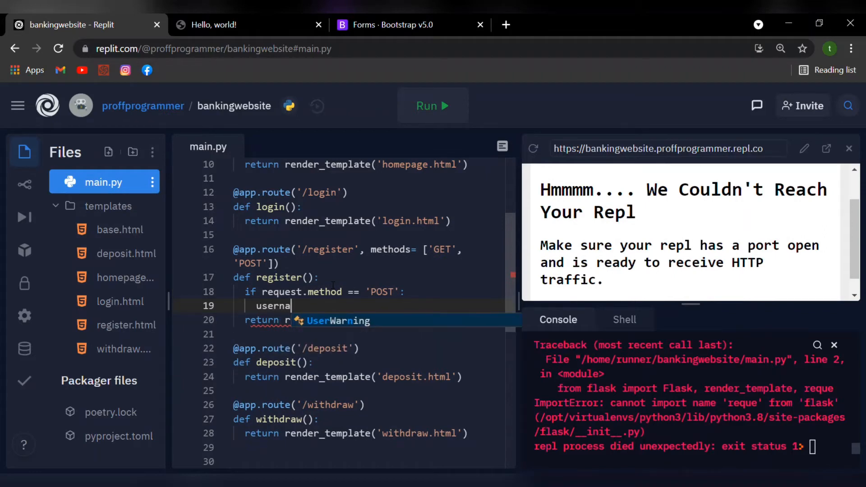
{"action": "type", "text": "me ="}
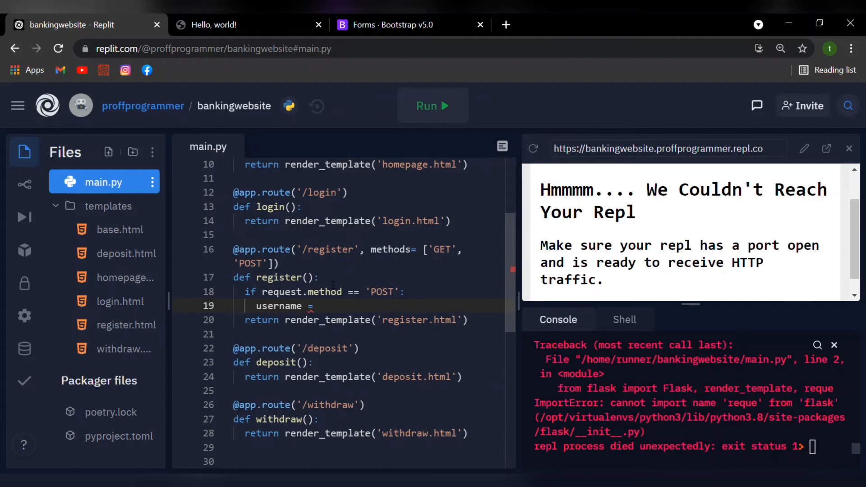
{"action": "type", "text": "reuq"}
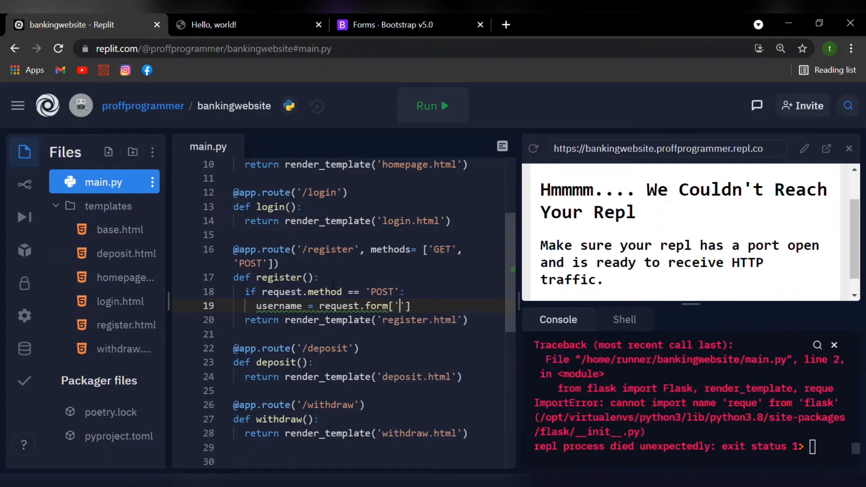
{"action": "type", "text": "username"}
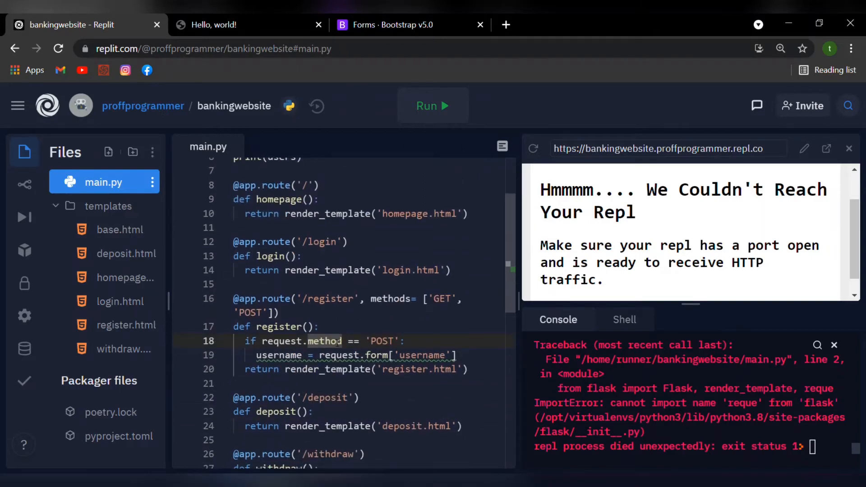
{"action": "mouse_move", "coordinate": [305, 369]}
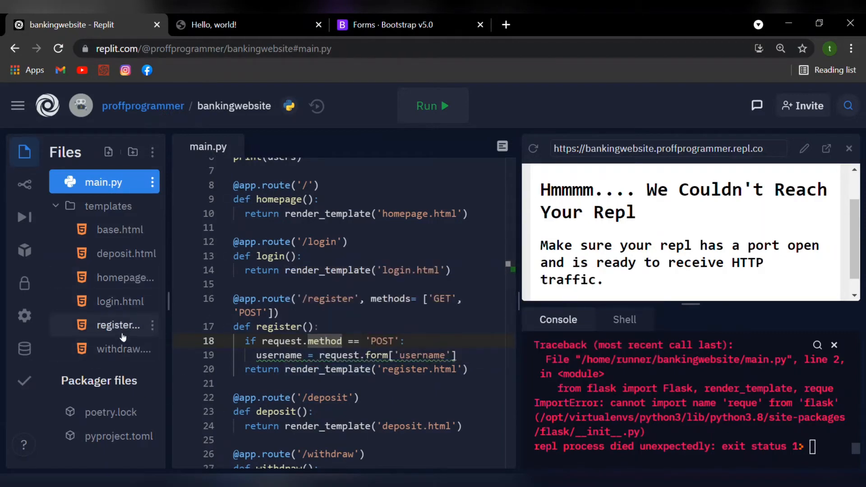
Step: Relabel the field 'Username' and name the inputs username and password in register.html
{"action": "left_click", "coordinate": [118, 325]}
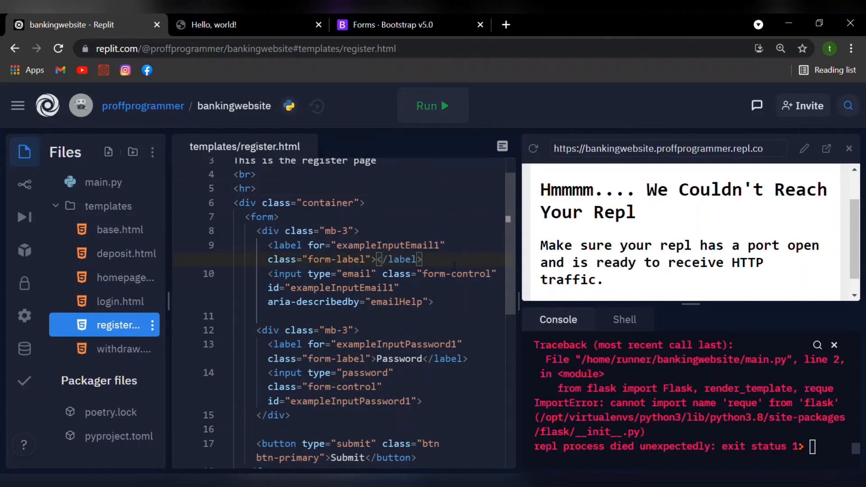
{"action": "type", "text": "Us"}
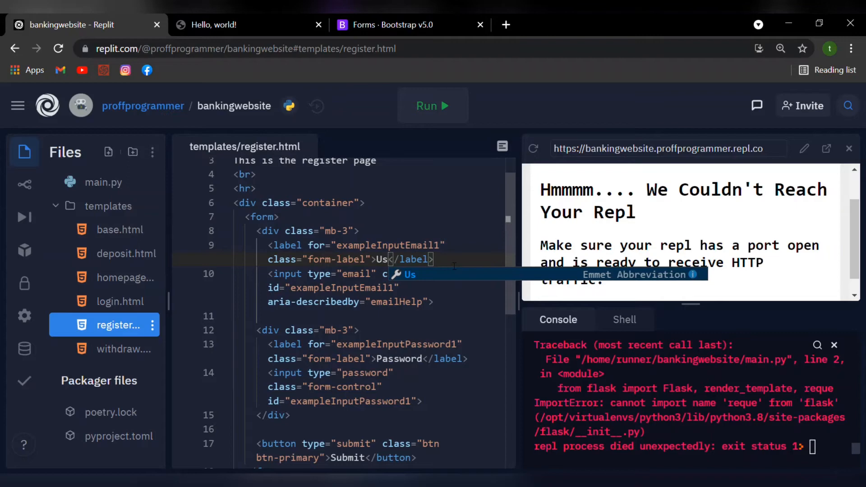
{"action": "type", "text": "ername"}
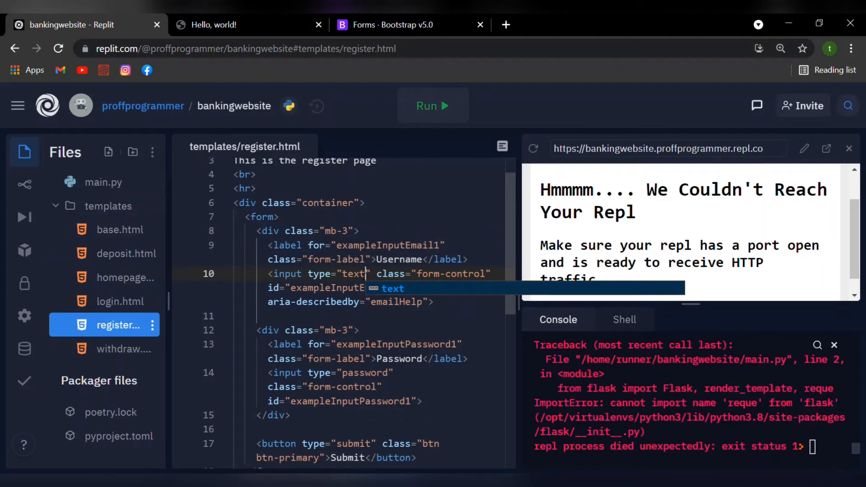
{"action": "type", "text": "name=\"username"}
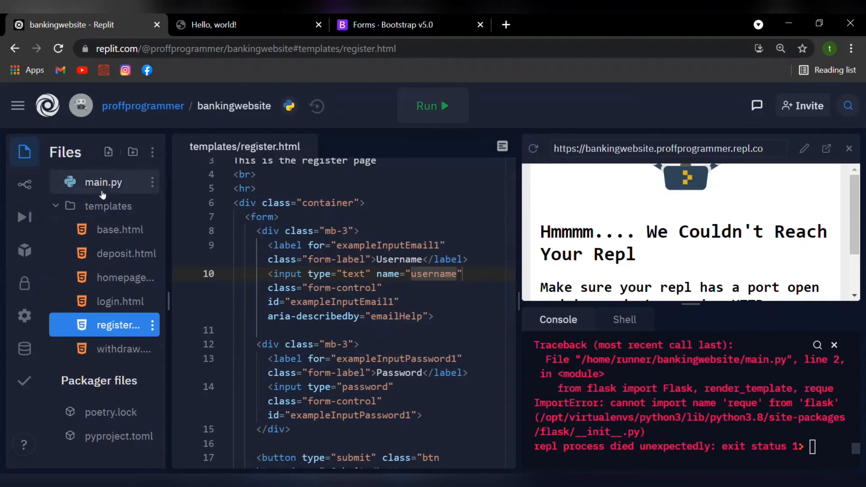
{"action": "left_click", "coordinate": [103, 182]}
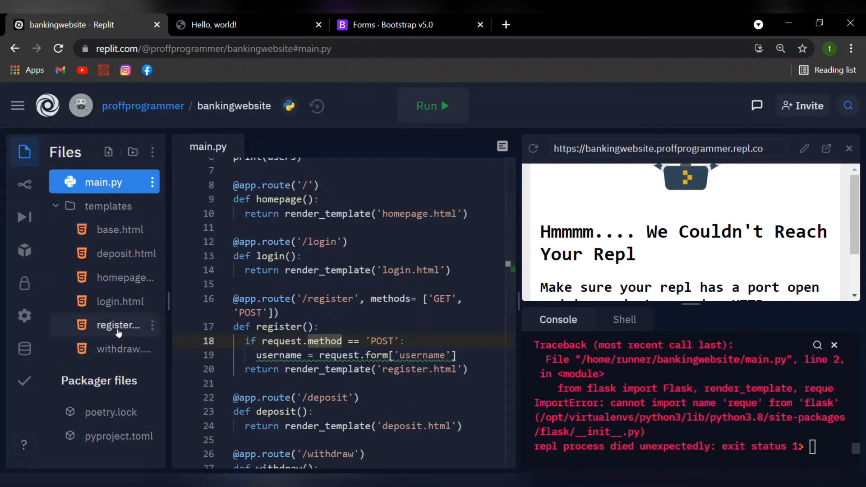
{"action": "mouse_move", "coordinate": [133, 349]}
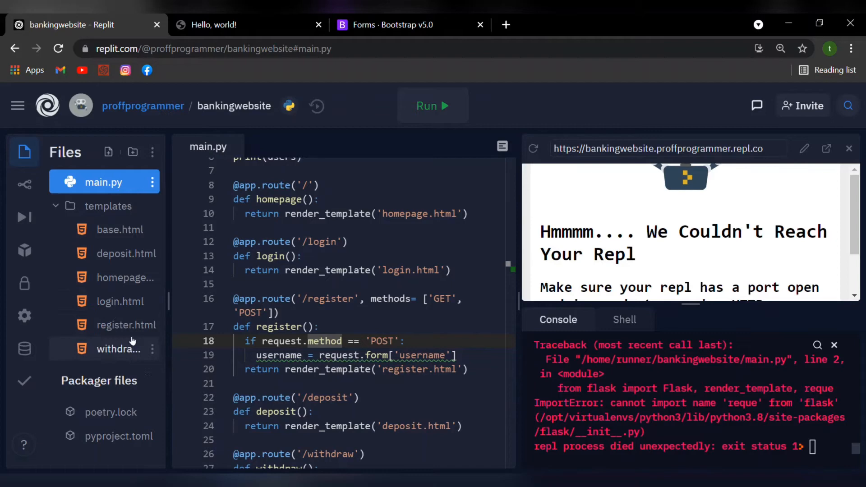
{"action": "left_click", "coordinate": [126, 324]}
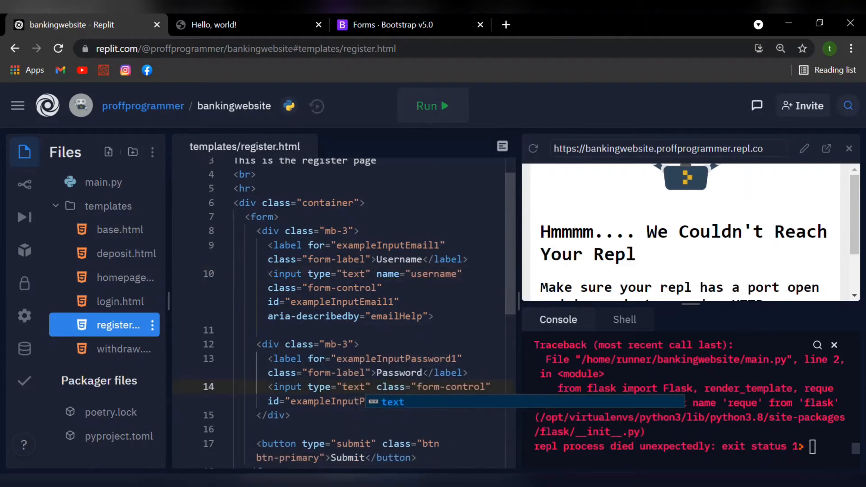
{"action": "type", "text": "name=\""}
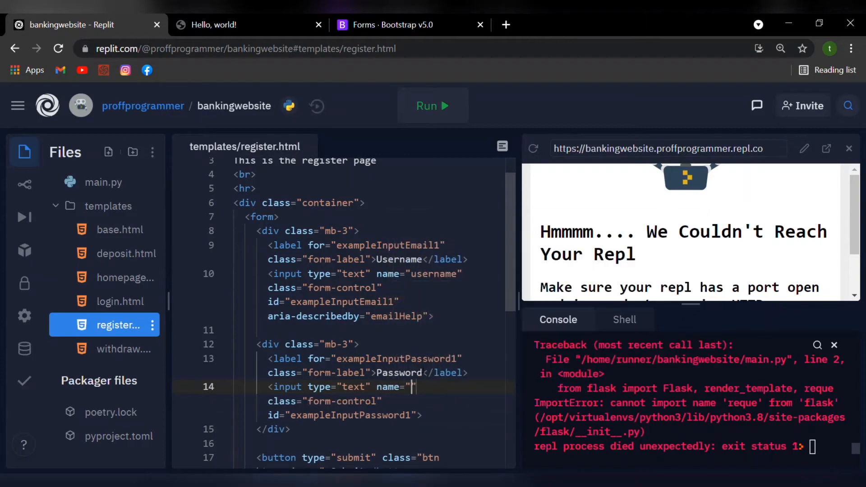
{"action": "type", "text": "password"}
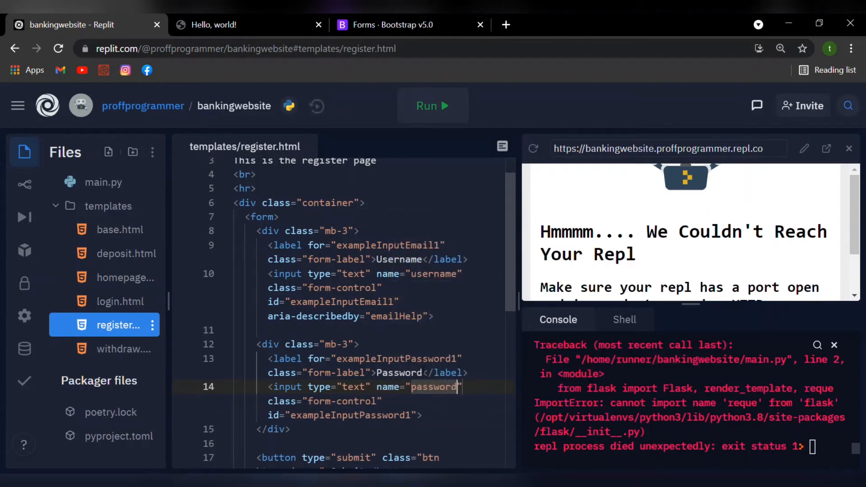
{"action": "scroll", "scroll_direction": "down", "scroll_amount": 3}
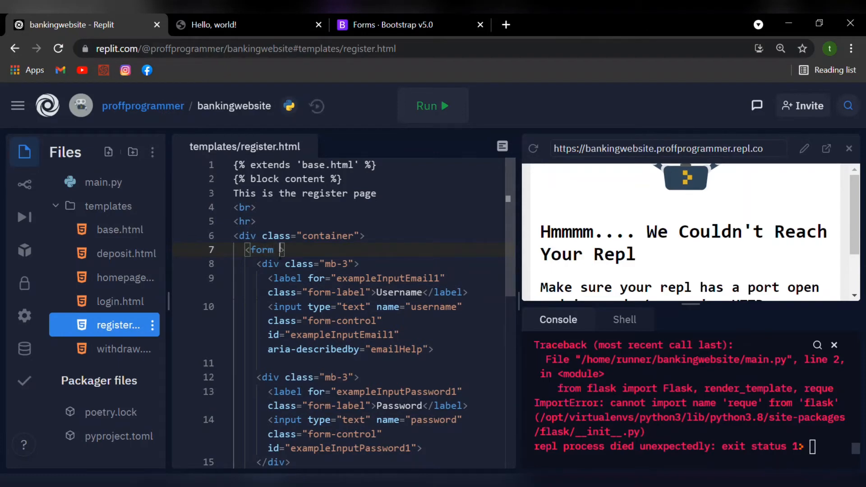
Step: Add action='/register' and method="post" to the register form tag
{"action": "type", "text": "action"}
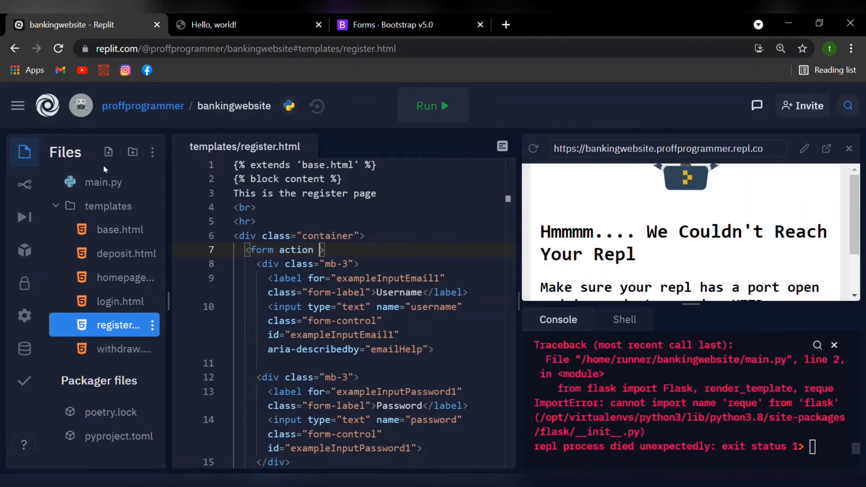
{"action": "type", "text": "="}
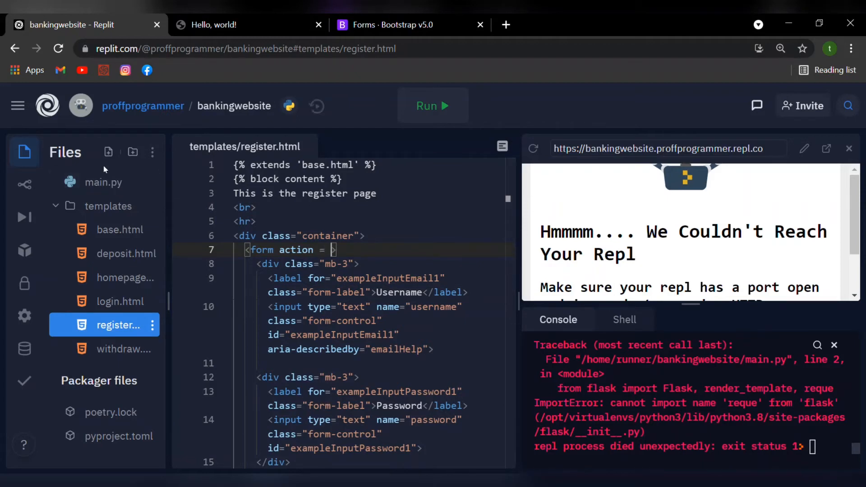
{"action": "type", "text": "'"}
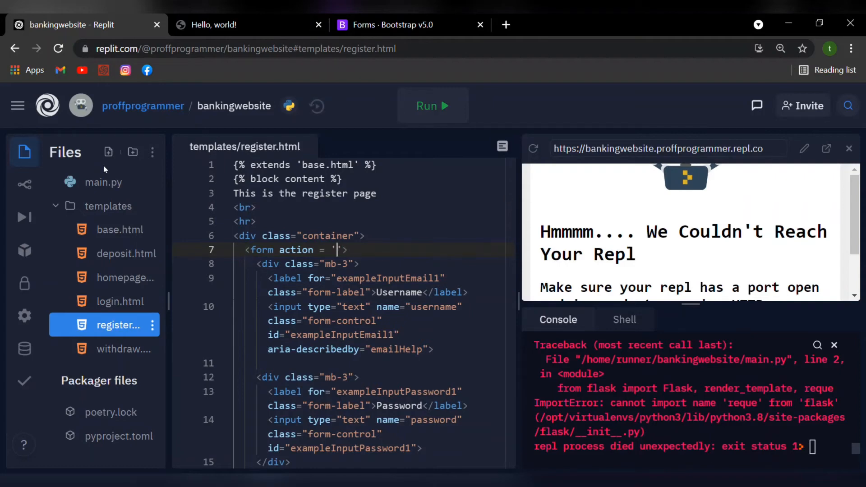
{"action": "type", "text": "/register"}
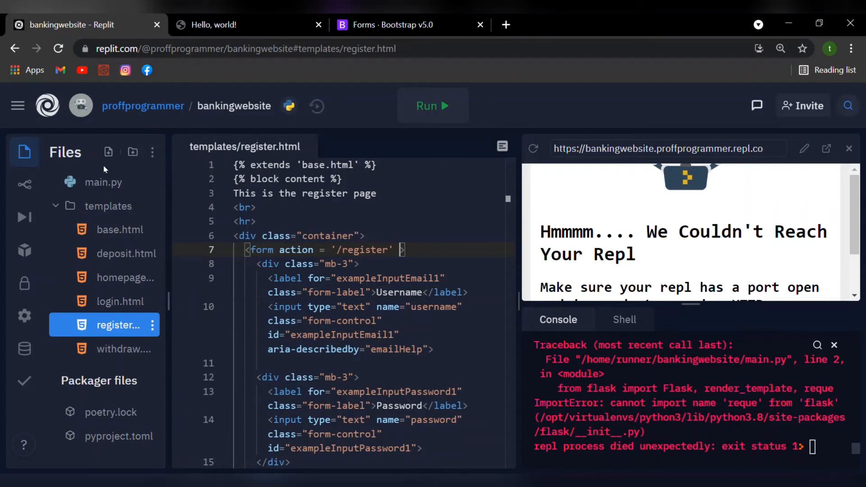
{"action": "type", "text": "method=\""}
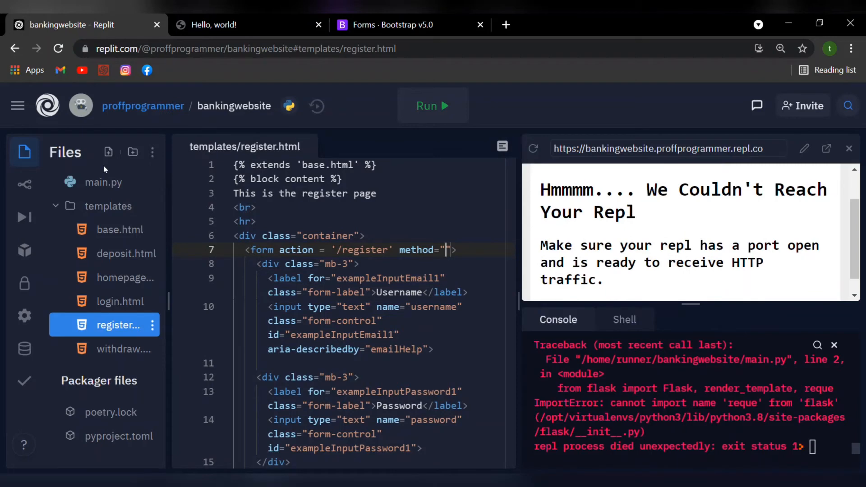
{"action": "type", "text": "post"}
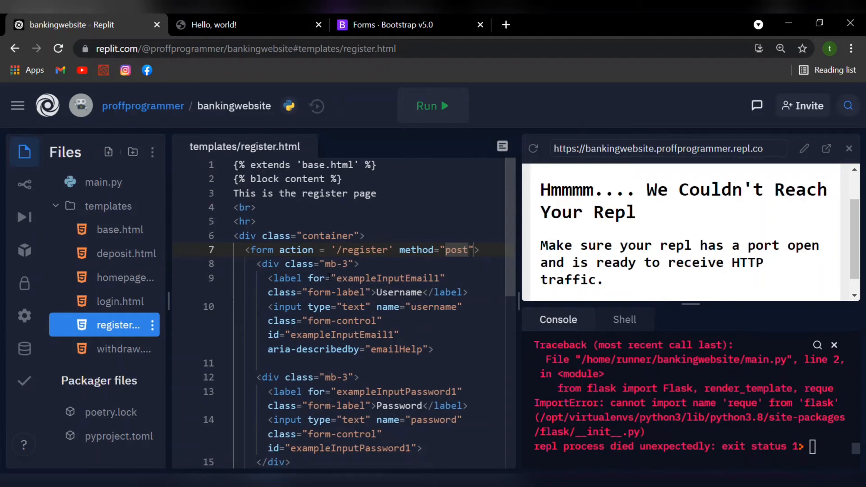
{"action": "mouse_move", "coordinate": [103, 182]}
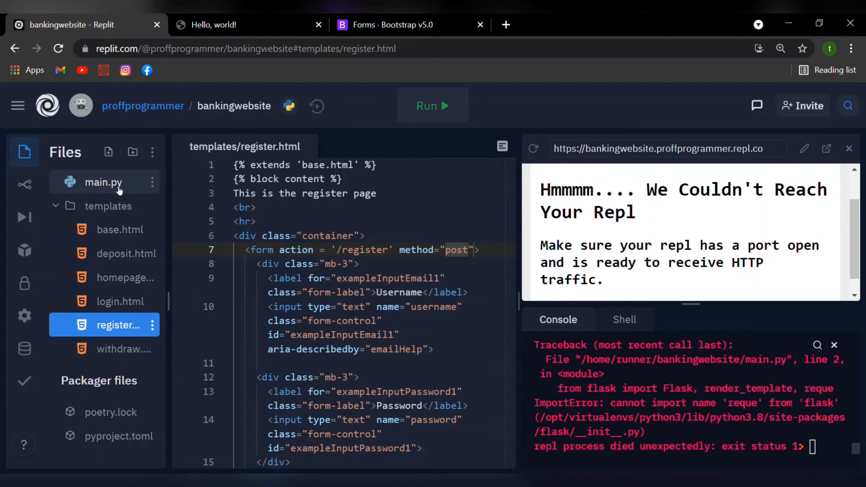
Step: Return to main.py and start a new line after the register route's username read
{"action": "left_click", "coordinate": [102, 182]}
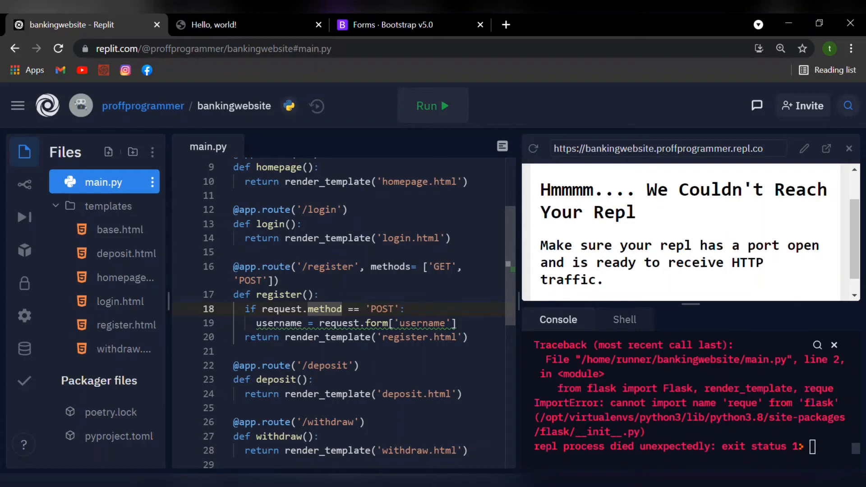
{"action": "mouse_move", "coordinate": [118, 325]}
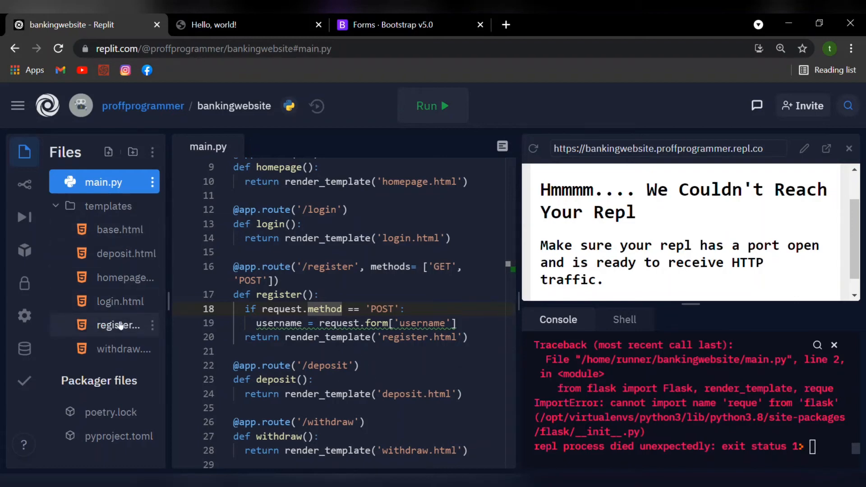
{"action": "mouse_move", "coordinate": [118, 254]}
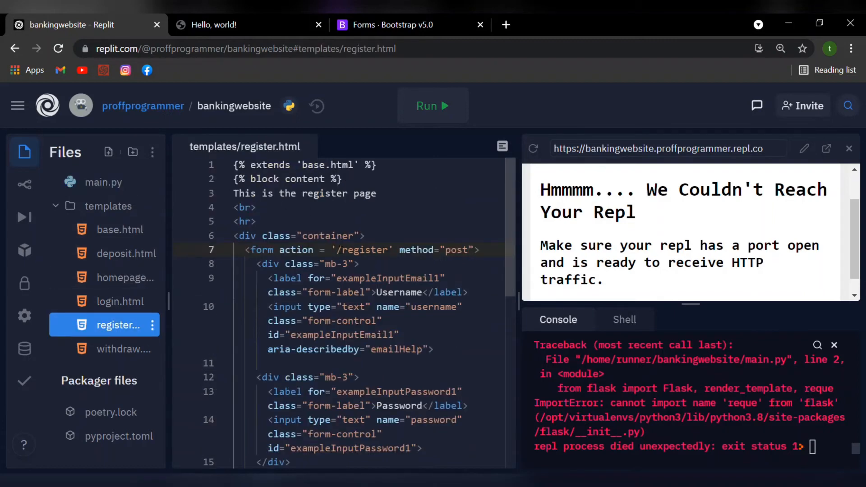
{"action": "scroll", "scroll_direction": "down", "scroll_amount": 3}
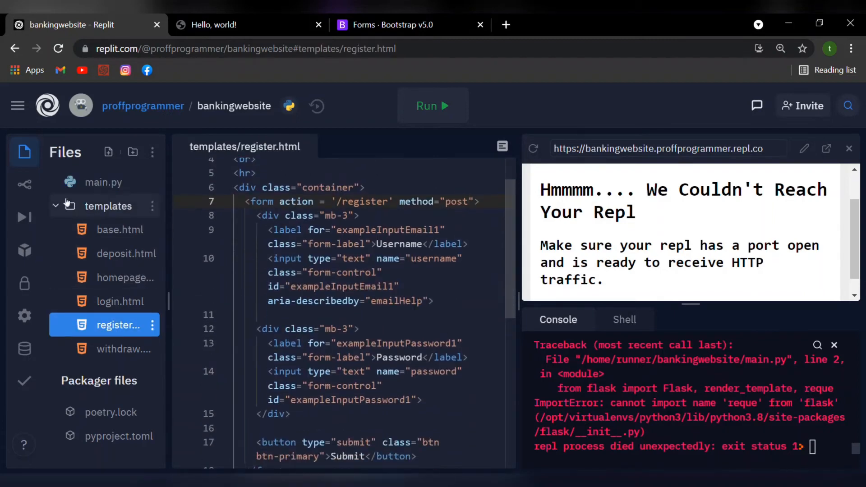
{"action": "left_click", "coordinate": [105, 182]}
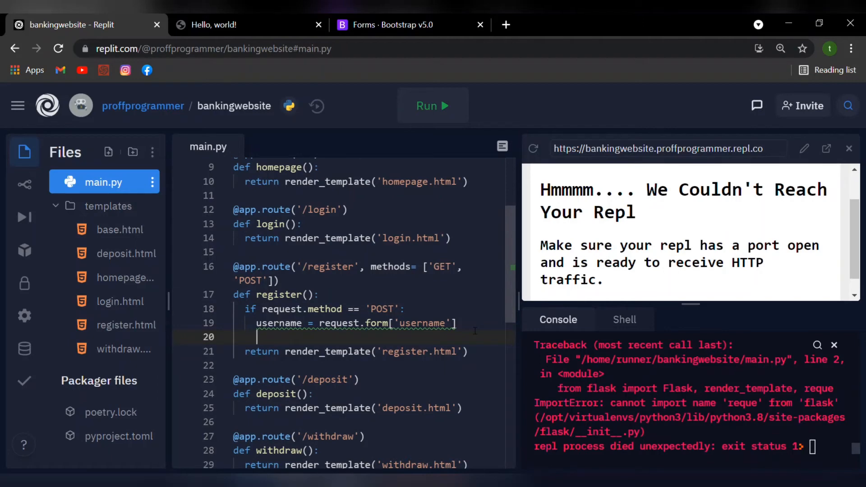
Step: Add `if username in users:` printing 'User already exists'
{"action": "type", "text": "if"}
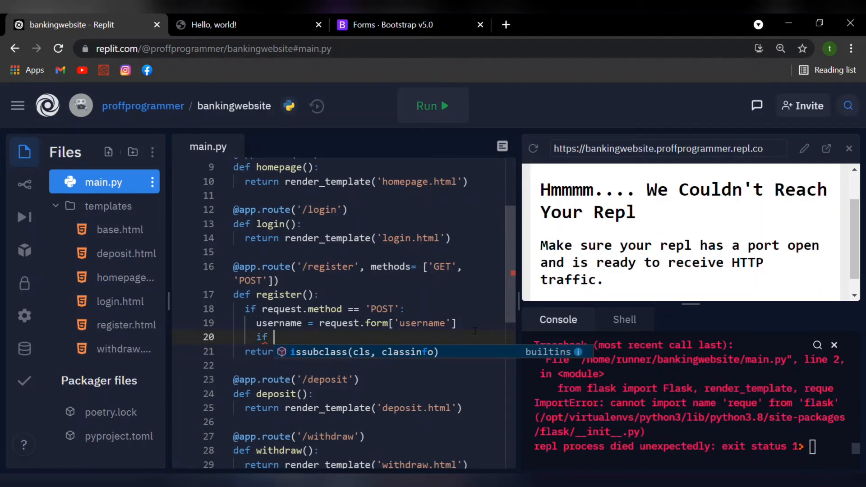
{"action": "type", "text": "username in us"}
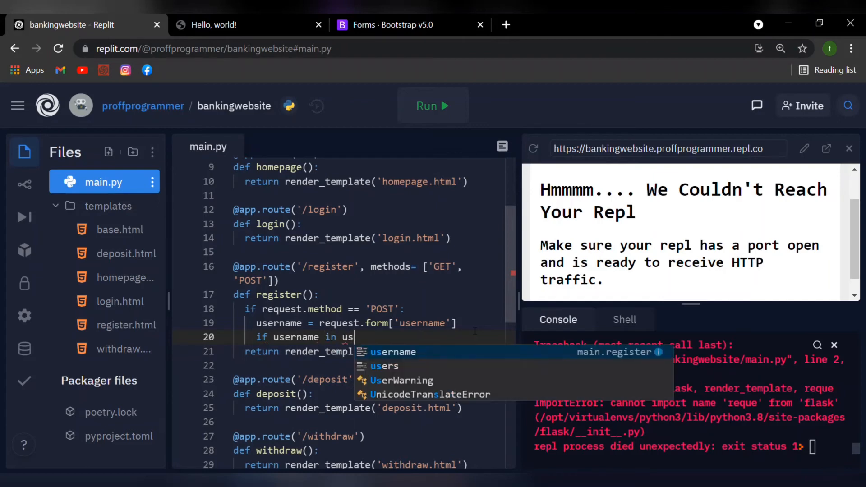
{"action": "type", "text": "ers:"}
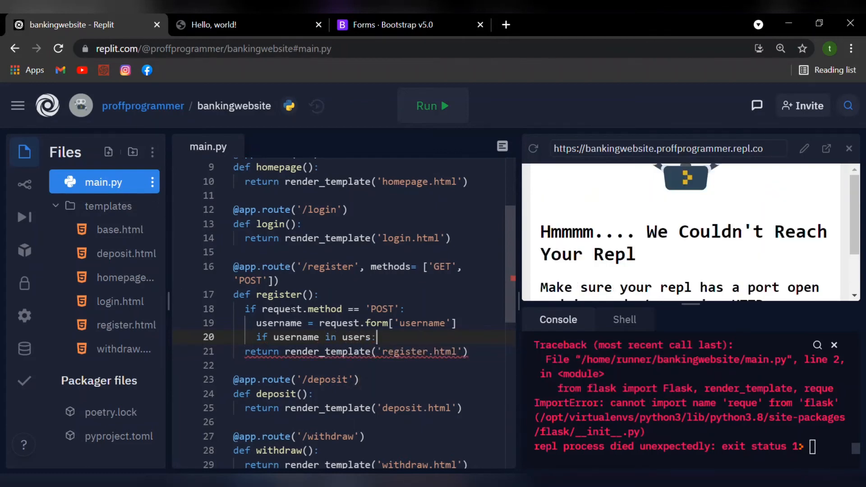
{"action": "scroll", "scroll_direction": "up", "scroll_amount": 3}
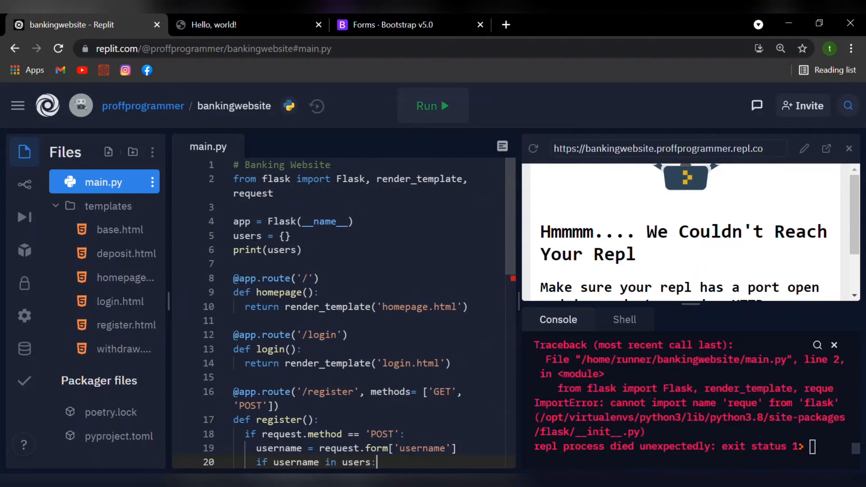
{"action": "scroll", "scroll_direction": "down", "scroll_amount": 3}
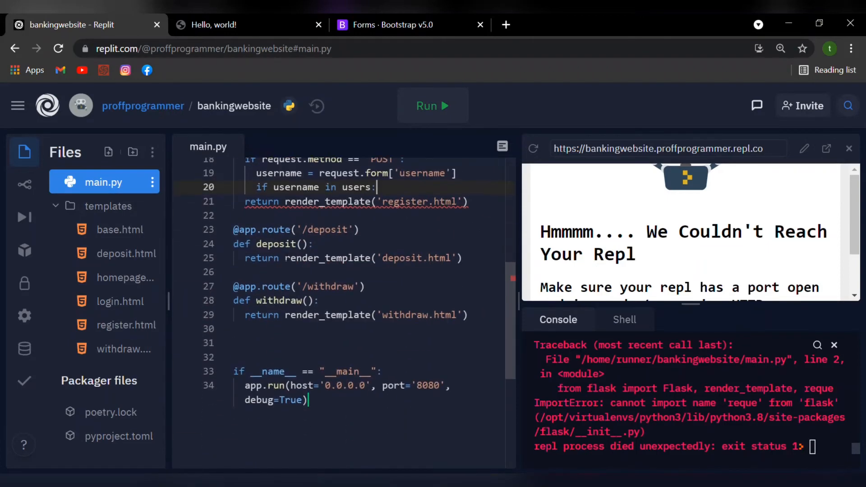
{"action": "key", "text": "enter"}
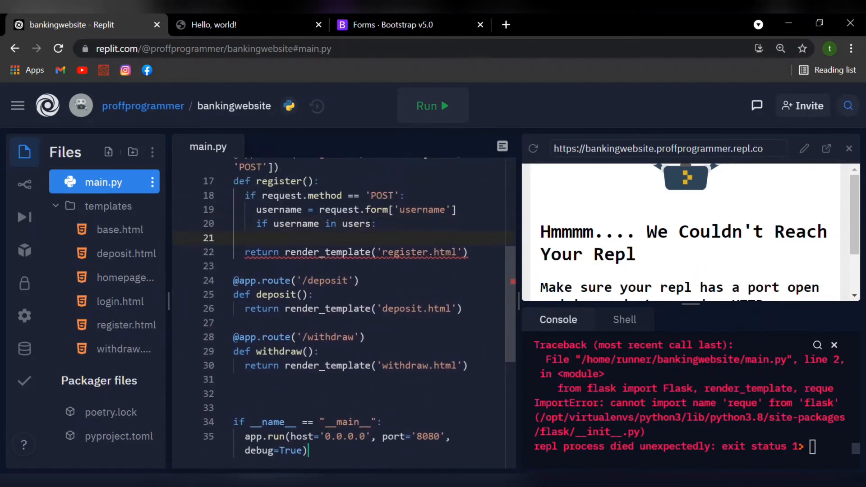
{"action": "type", "text": "print('"}
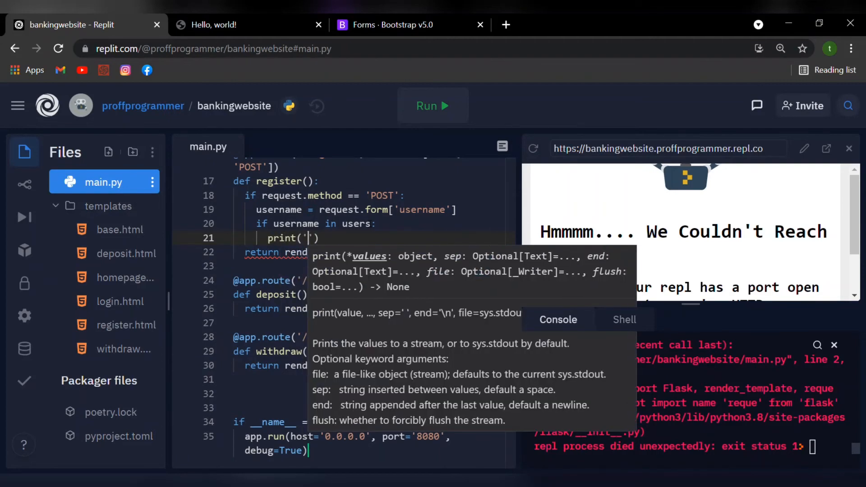
{"action": "type", "text": "User already exists"}
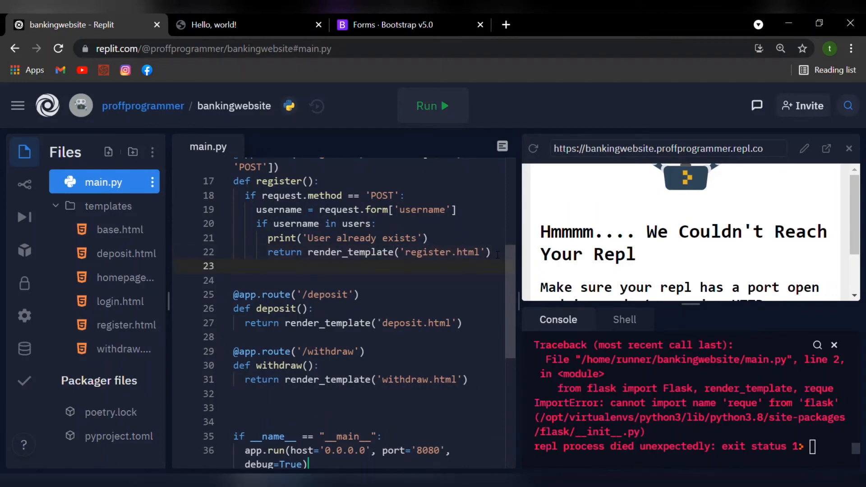
Step: Add an else branch reading password = request.form['password']
{"action": "type", "text": "else:"}
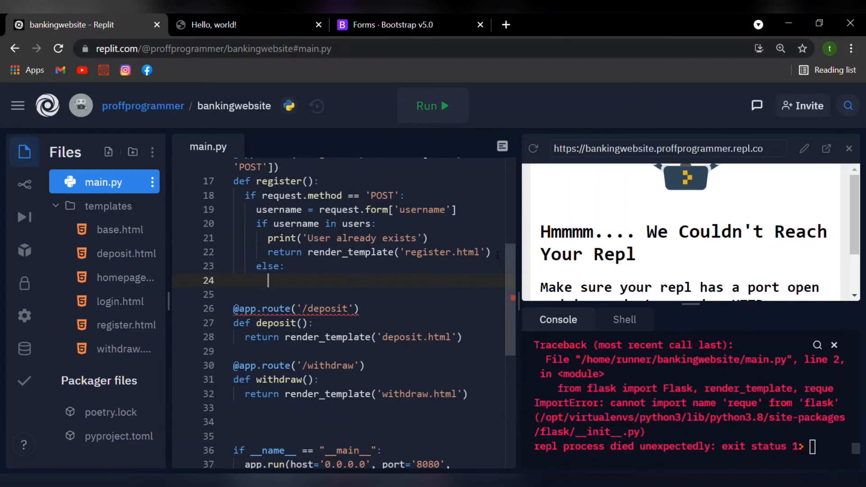
{"action": "type", "text": "password"}
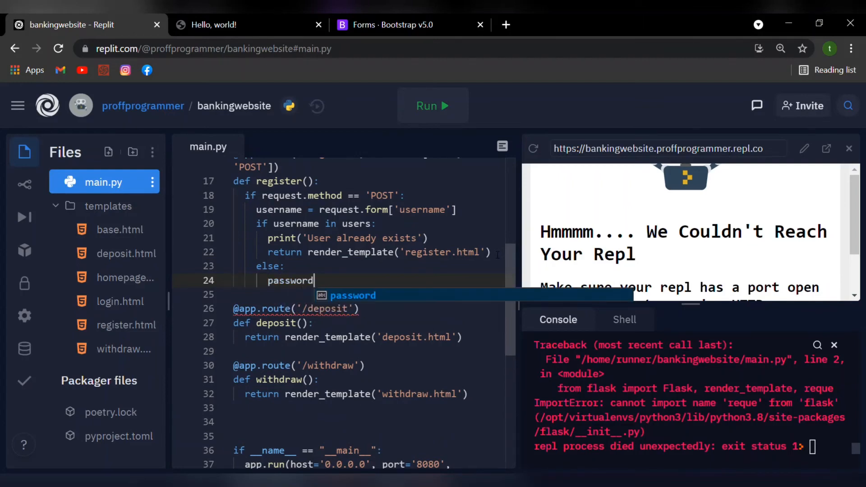
{"action": "type", "text": "="}
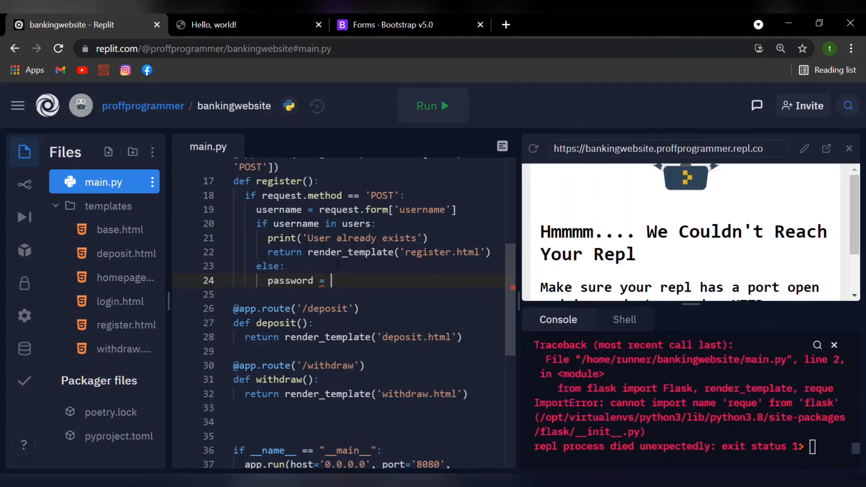
{"action": "type", "text": "re"}
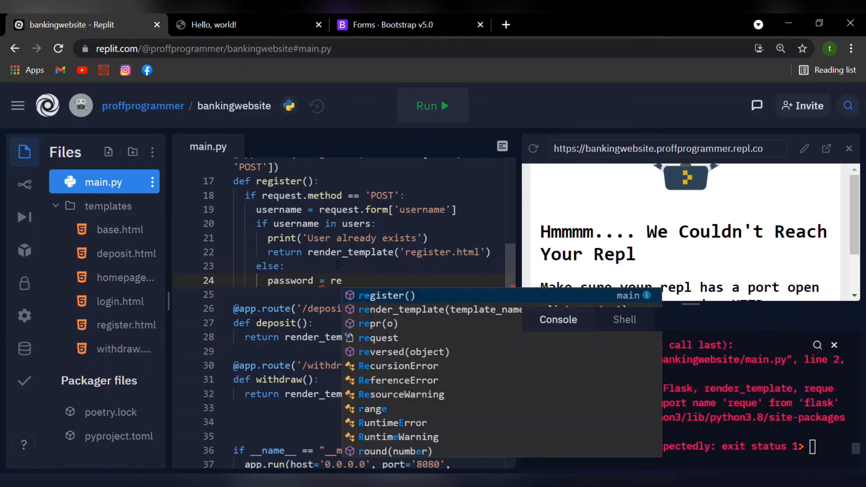
{"action": "type", "text": "quest.form"}
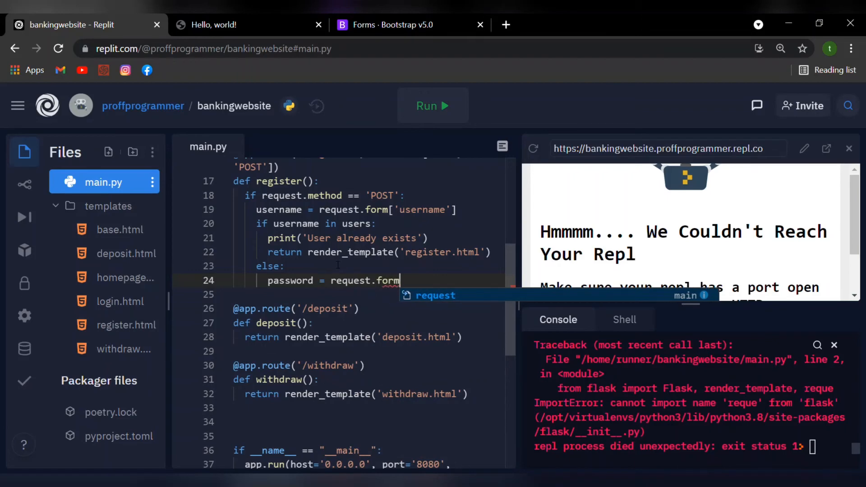
{"action": "type", "text": "['']"}
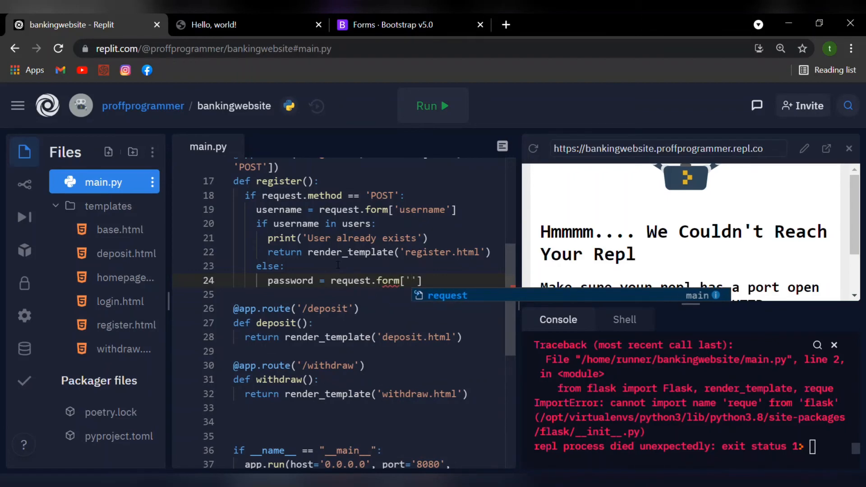
{"action": "type", "text": "password"}
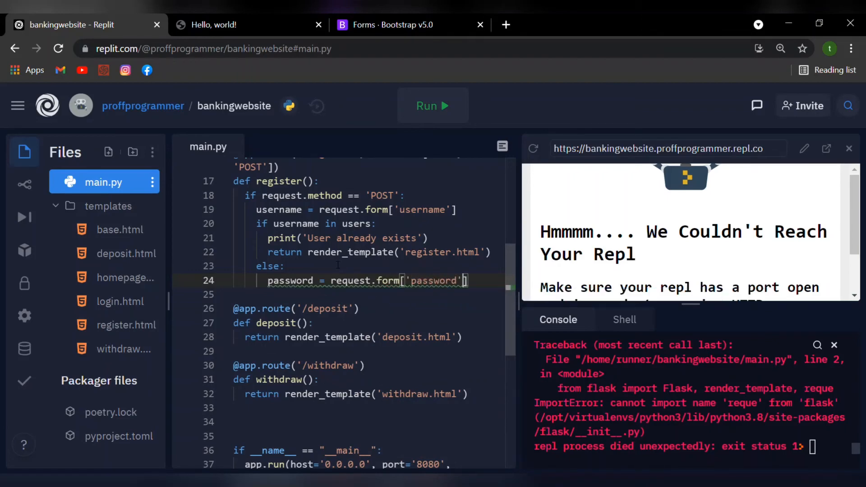
{"action": "key", "text": "enter"}
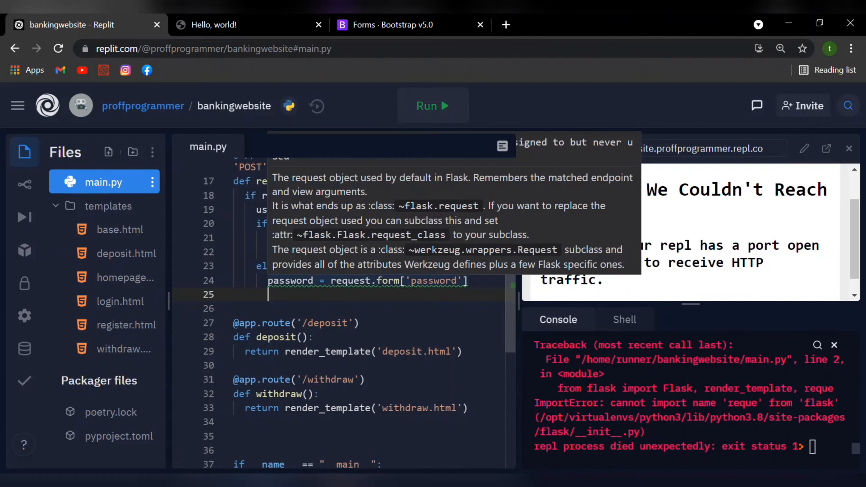
Step: Store the password in the users dict with users[username] = password
{"action": "type", "text": "use"}
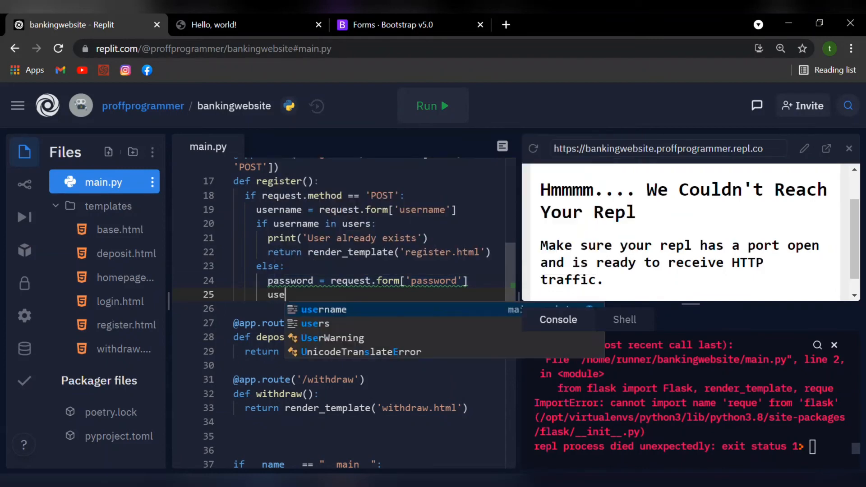
{"action": "type", "text": "rs"}
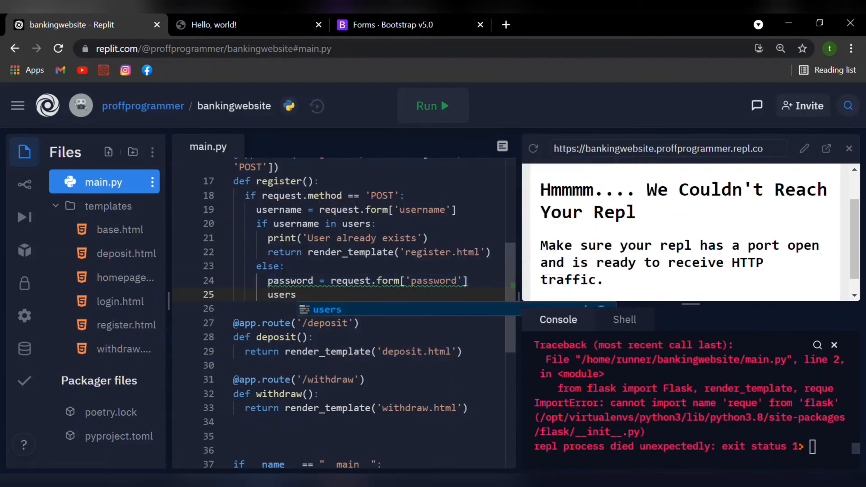
{"action": "type", "text": "[user"}
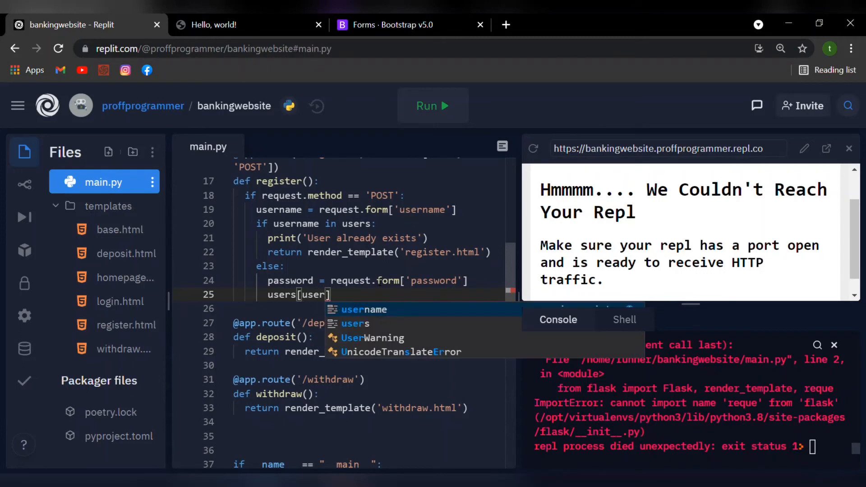
{"action": "left_click", "coordinate": [364, 310]}
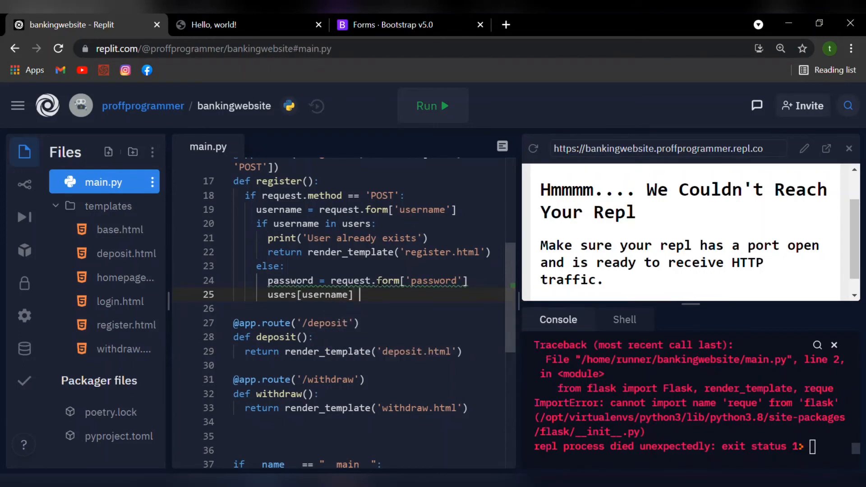
{"action": "type", "text": "="}
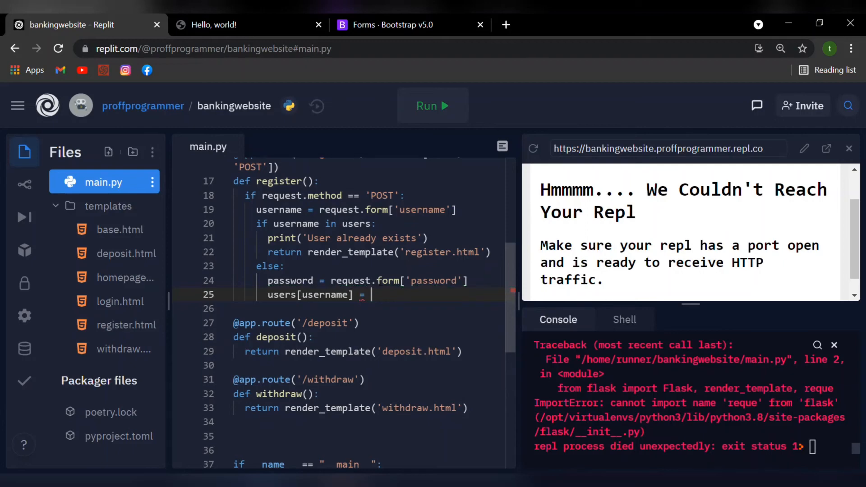
{"action": "type", "text": "pass"}
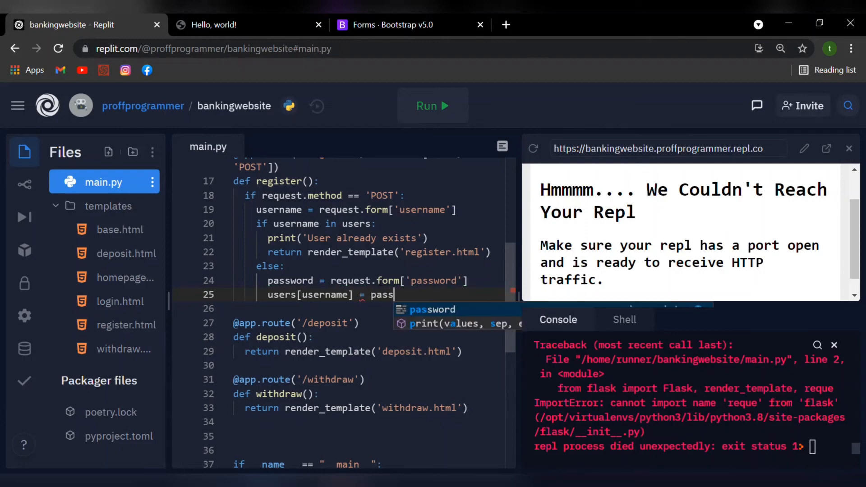
{"action": "type", "text": "word"}
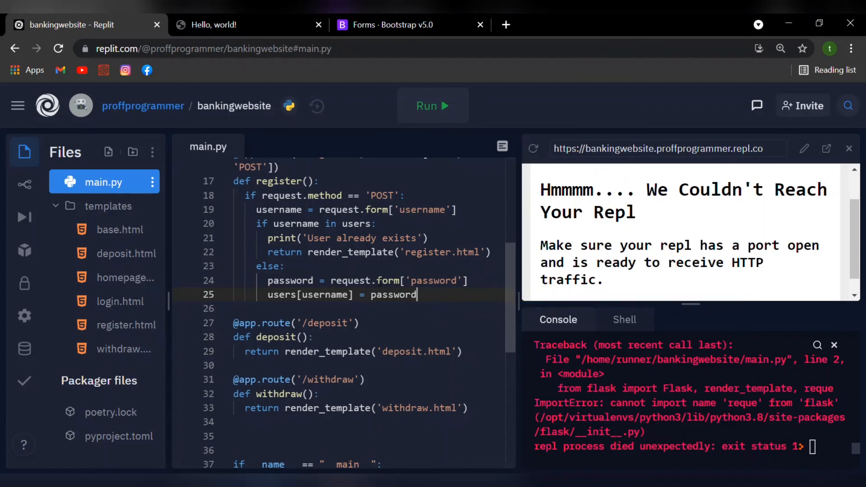
Step: Print 'user created' and then the users dictionary
{"action": "type", "text": "print('')"}
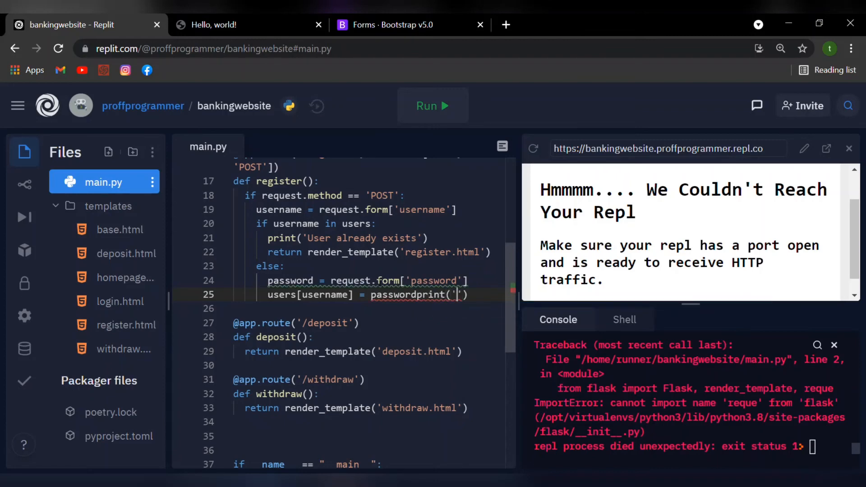
{"action": "type", "text": "user"}
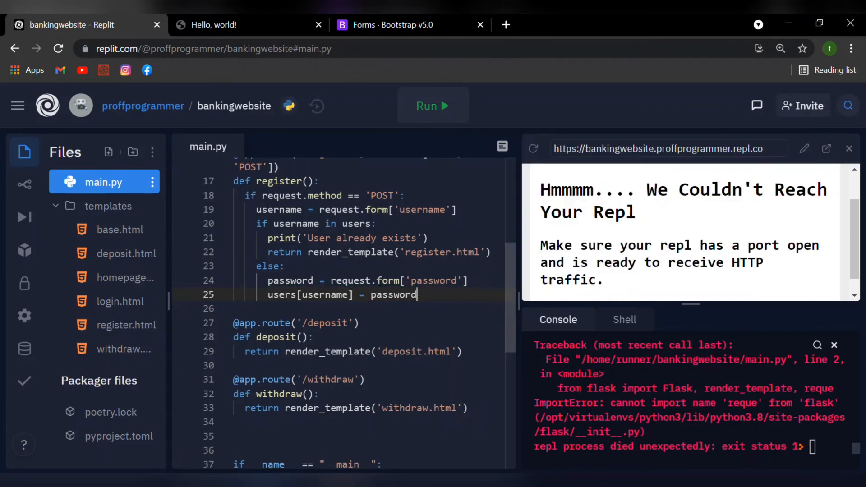
{"action": "type", "text": "print('"}
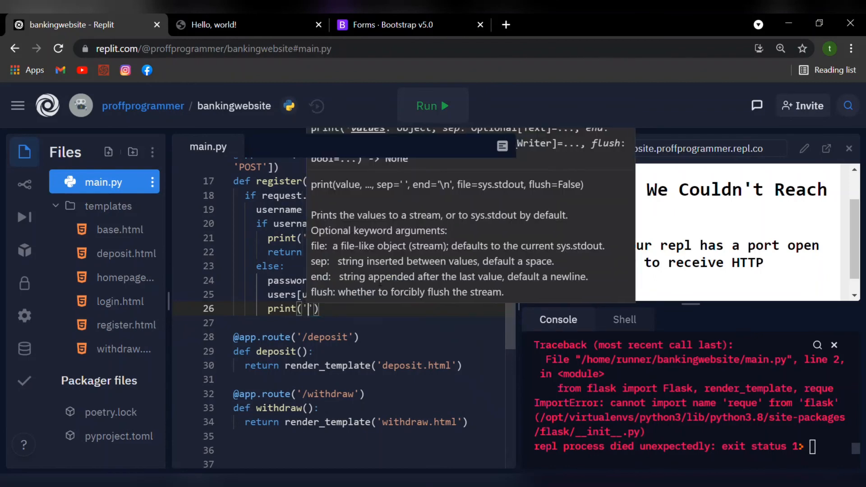
{"action": "type", "text": "user created"}
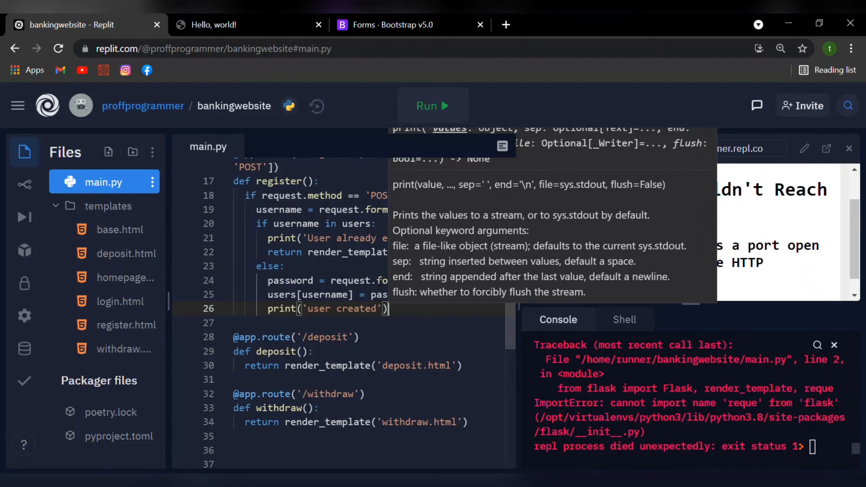
{"action": "key", "text": "Enter"}
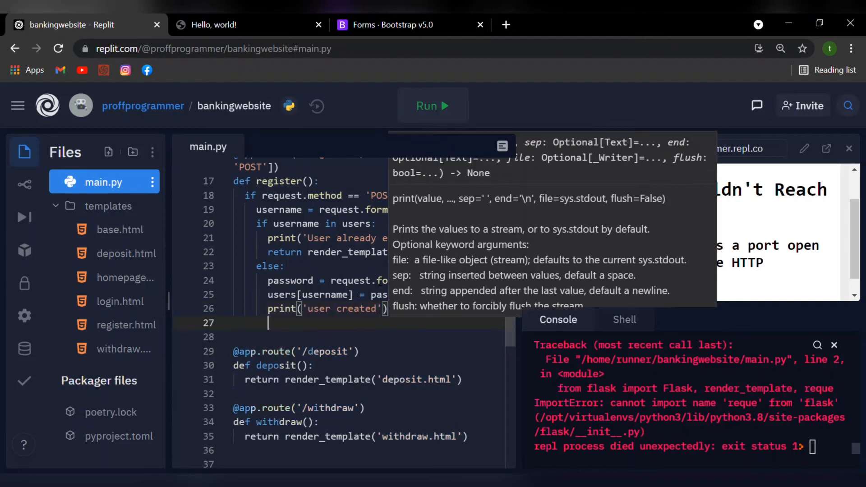
{"action": "type", "text": "print"}
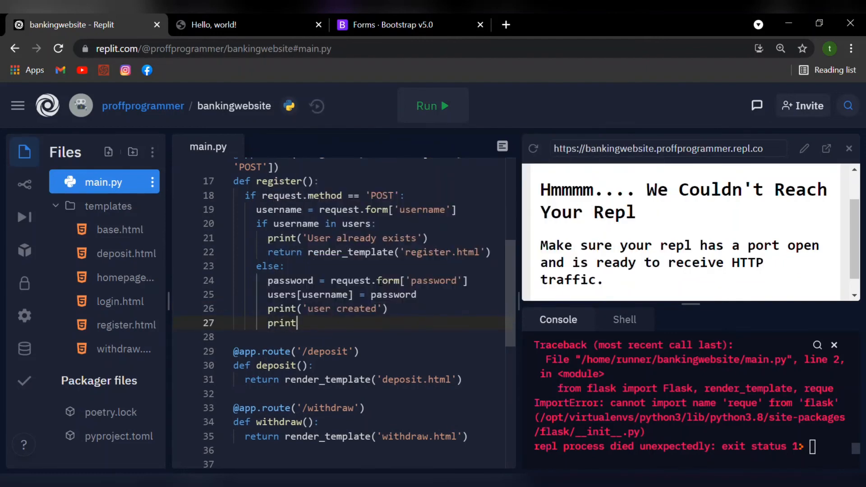
{"action": "type", "text": "(user)"}
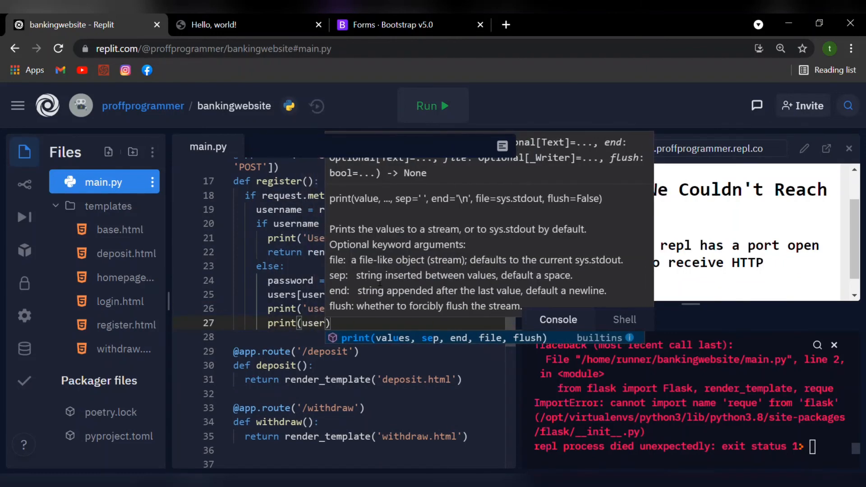
{"action": "type", "text": "s"}
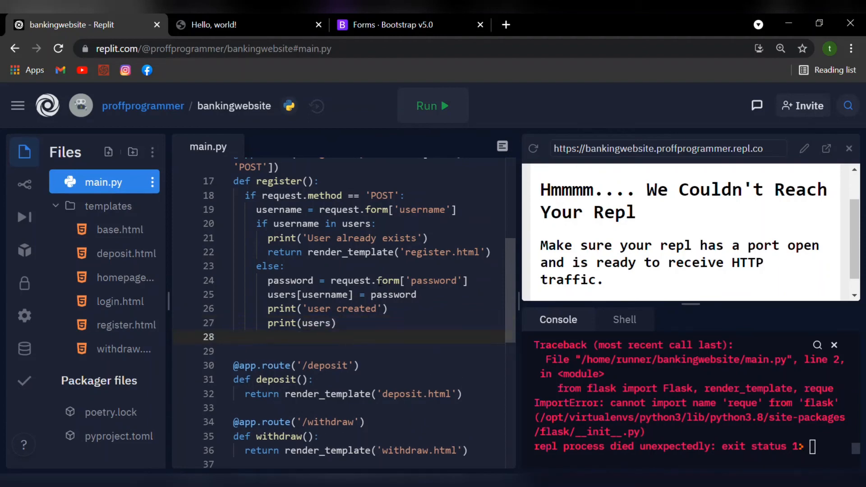
Step: Return render_template('homepage.html') after creating the user
{"action": "type", "text": "retur"}
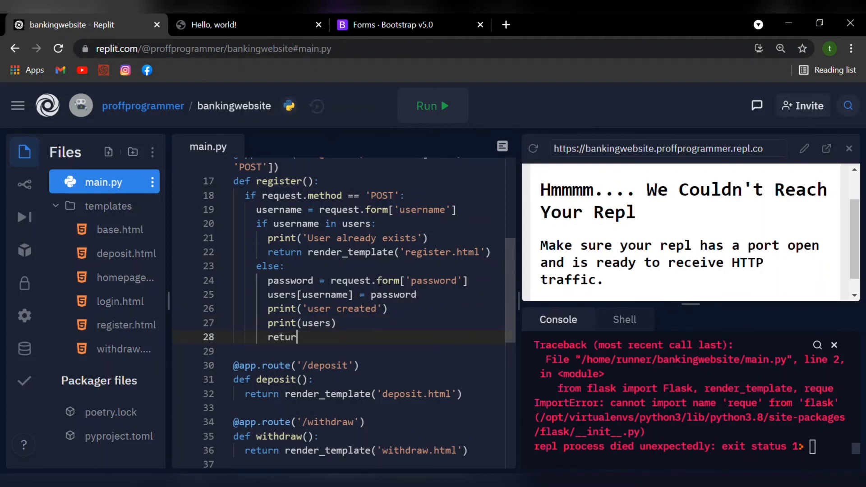
{"action": "type", "text": "render_template"}
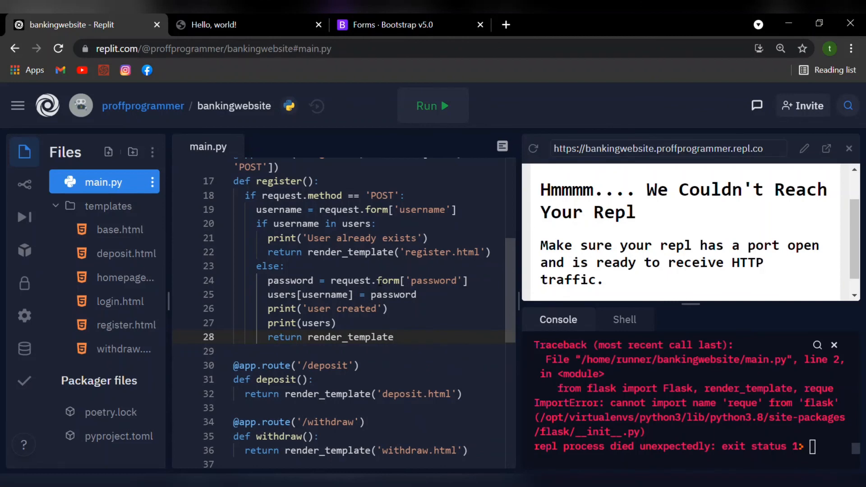
{"action": "type", "text": "('"}
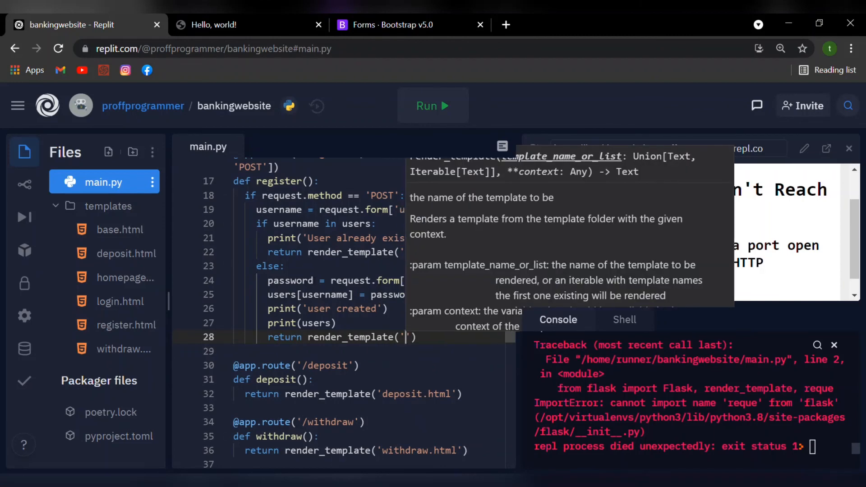
{"action": "type", "text": "homepage.html"}
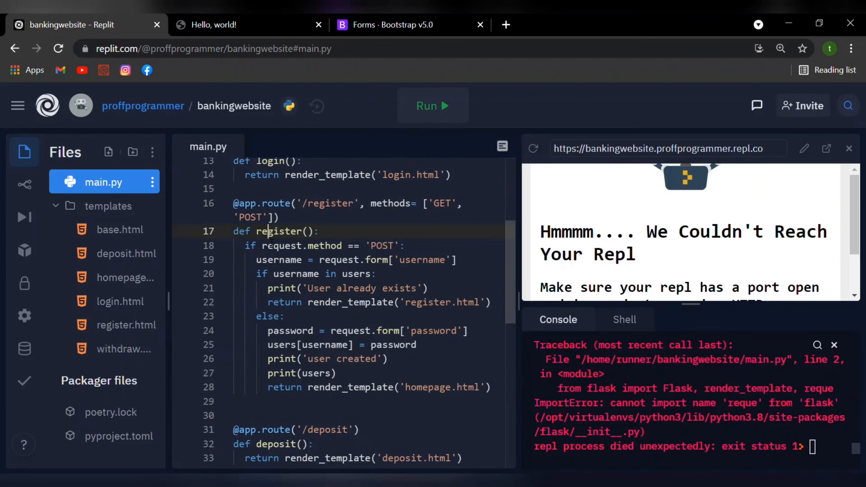
Step: Add else: return render_template('register.html') for non-POST requests
{"action": "double_click", "coordinate": [280, 231]}
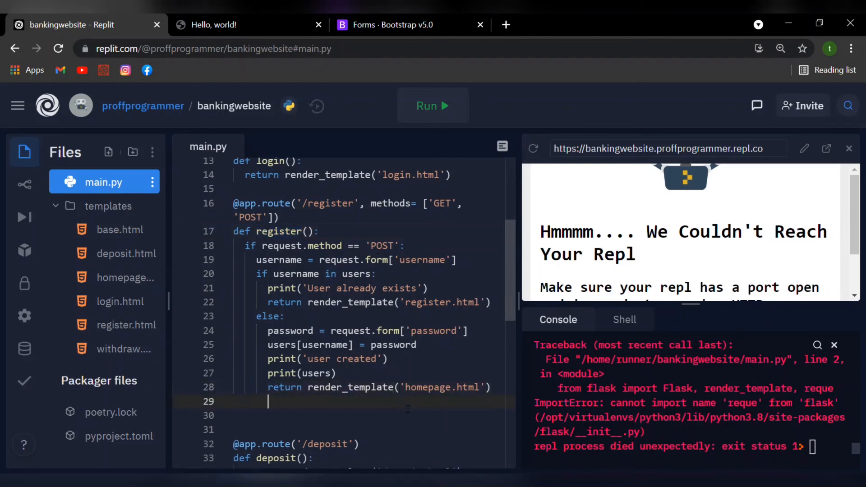
{"action": "type", "text": "e"}
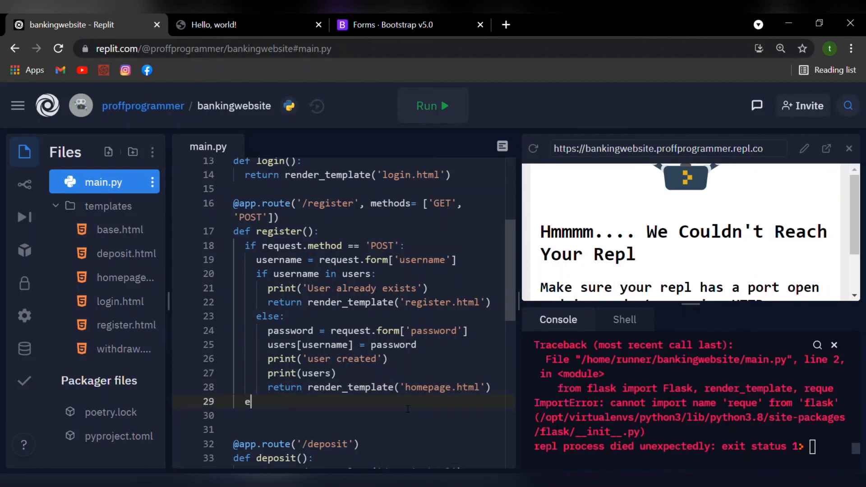
{"action": "type", "text": "lse:"}
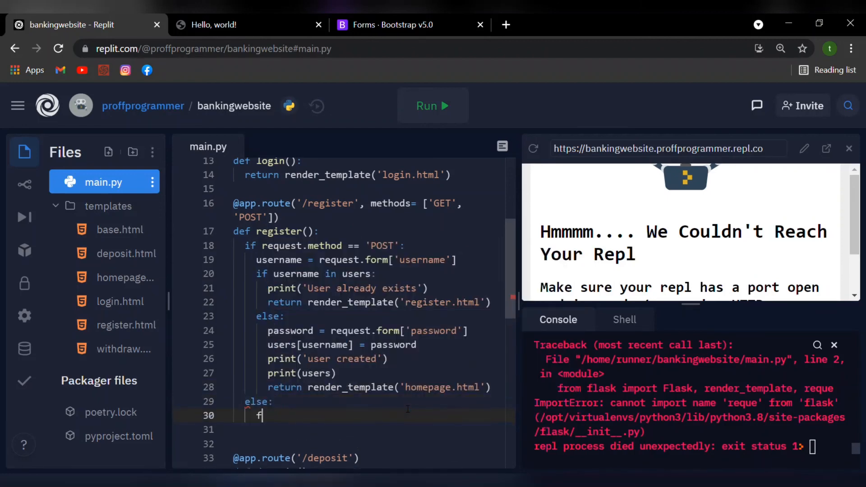
{"action": "type", "text": "eturn"}
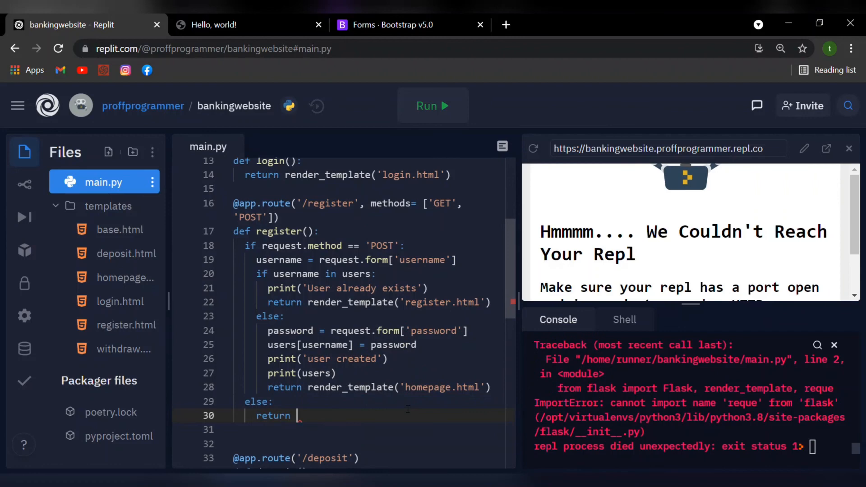
{"action": "type", "text": "render_template"}
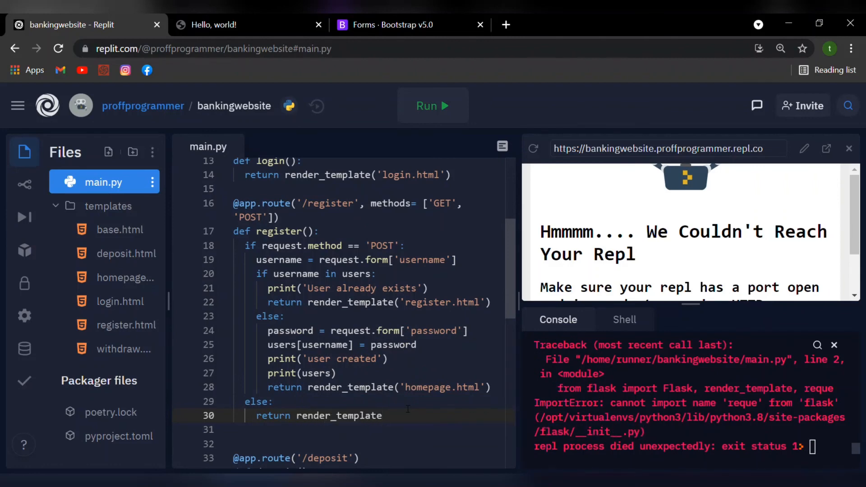
{"action": "type", "text": "()"}
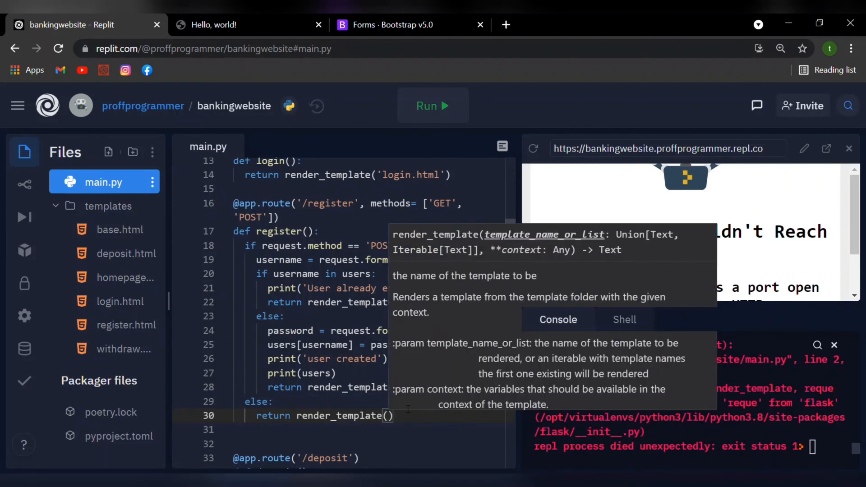
{"action": "type", "text": "''"}
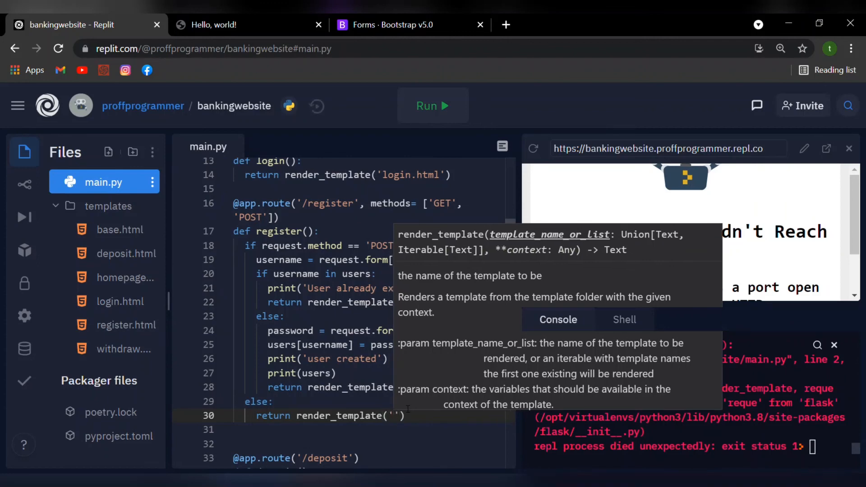
{"action": "type", "text": "register.html"}
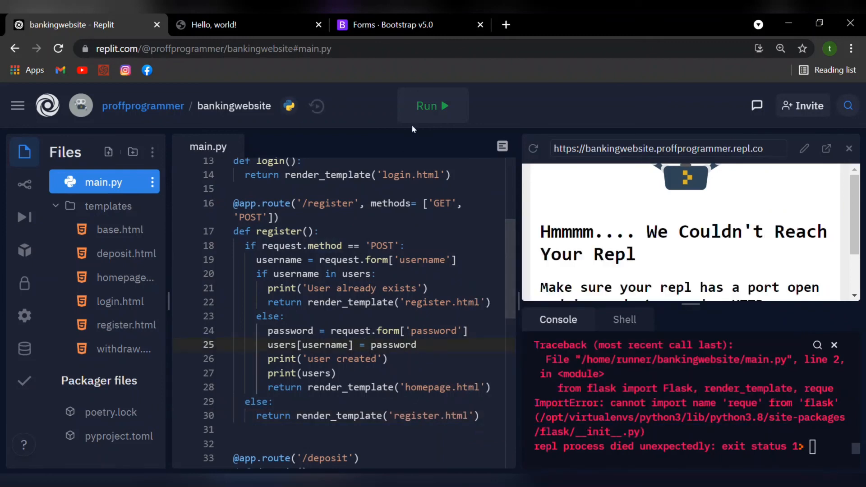
Step: Run the Flask app and open the site's Register page in the browser tab
{"action": "left_click", "coordinate": [432, 105]}
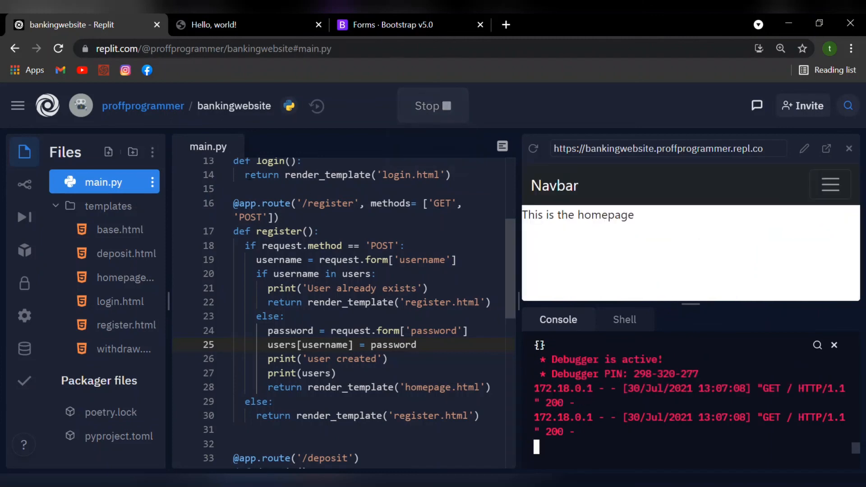
{"action": "left_click", "coordinate": [249, 24]}
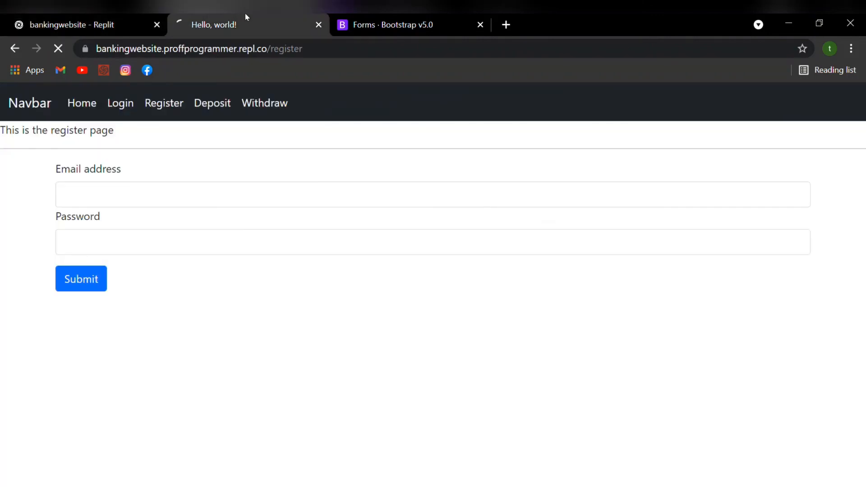
{"action": "left_click", "coordinate": [82, 104]}
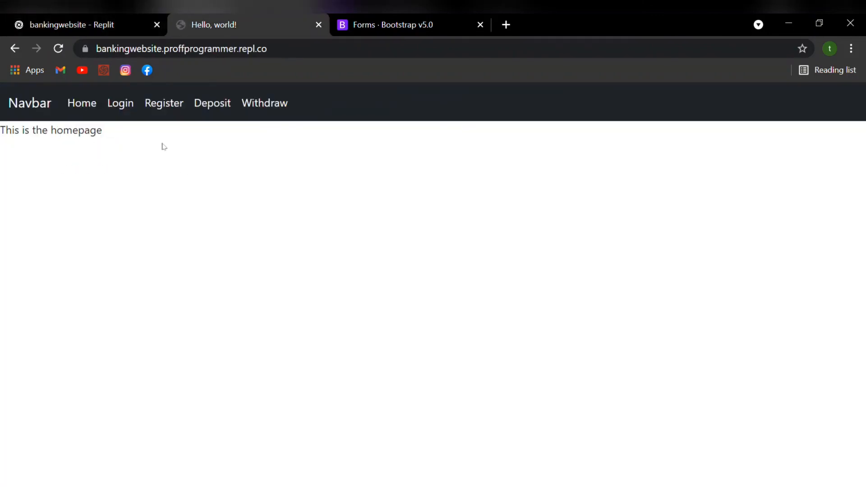
{"action": "mouse_move", "coordinate": [192, 178]}
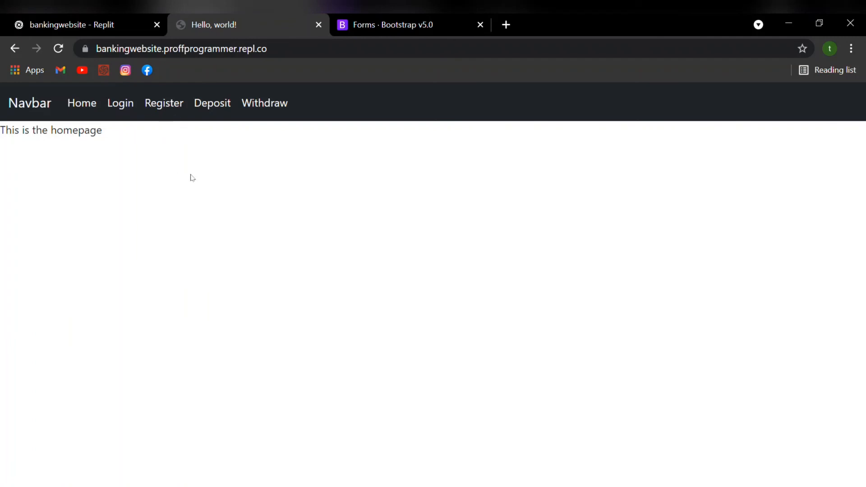
{"action": "mouse_move", "coordinate": [193, 156]}
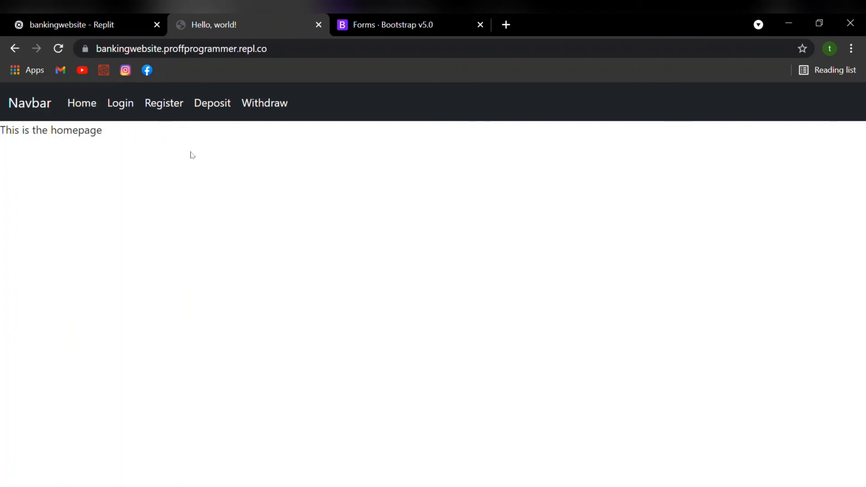
{"action": "left_click", "coordinate": [163, 104]}
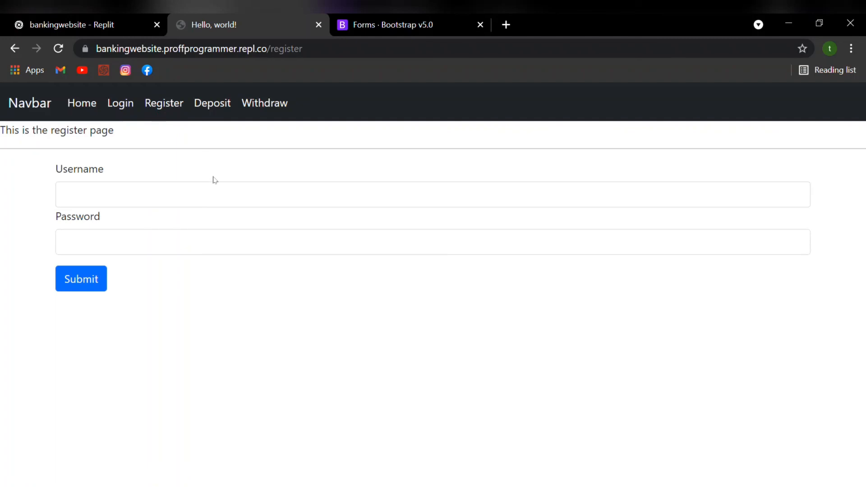
Step: Enter username 'programmer' and password 123, then select part of the username to retype
{"action": "left_click", "coordinate": [184, 194]}
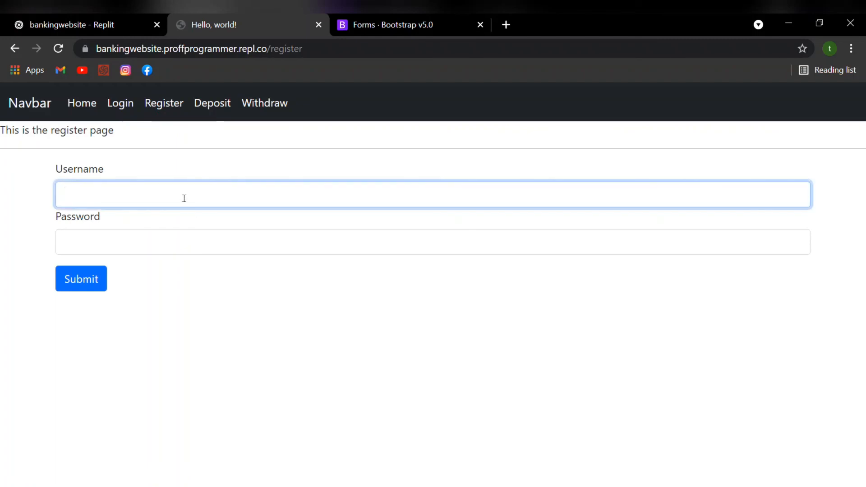
{"action": "type", "text": "proff p"}
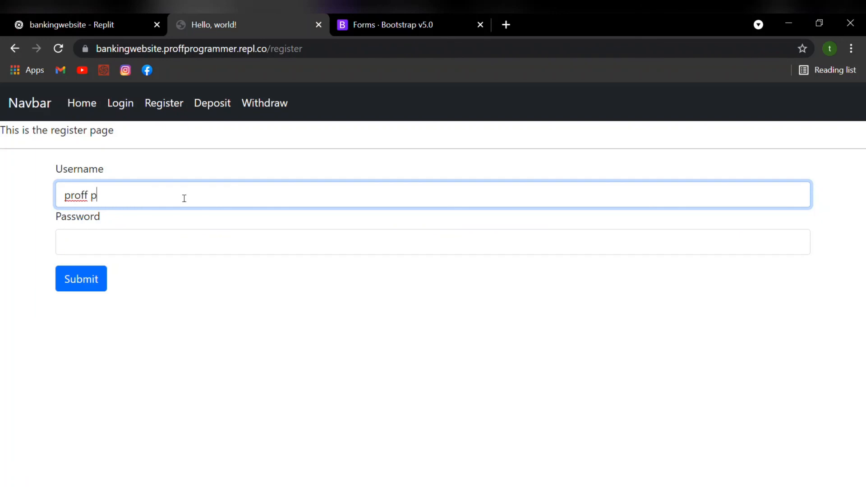
{"action": "type", "text": "rogrammer"}
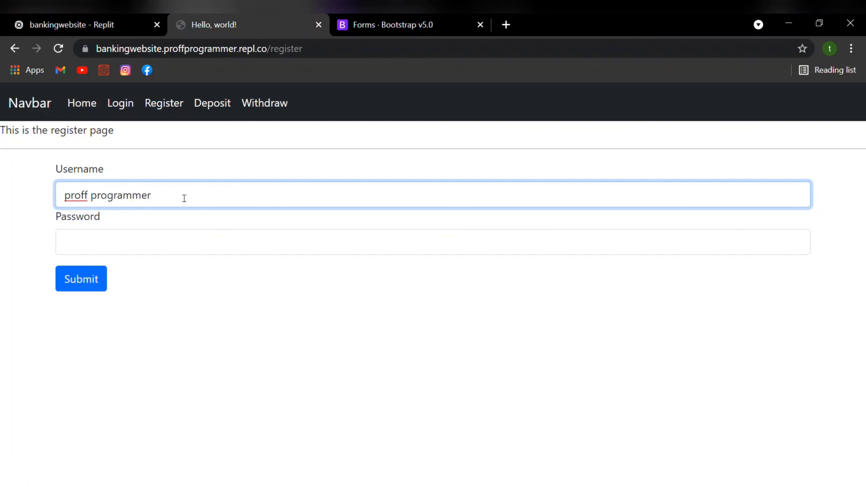
{"action": "left_click", "coordinate": [433, 242]}
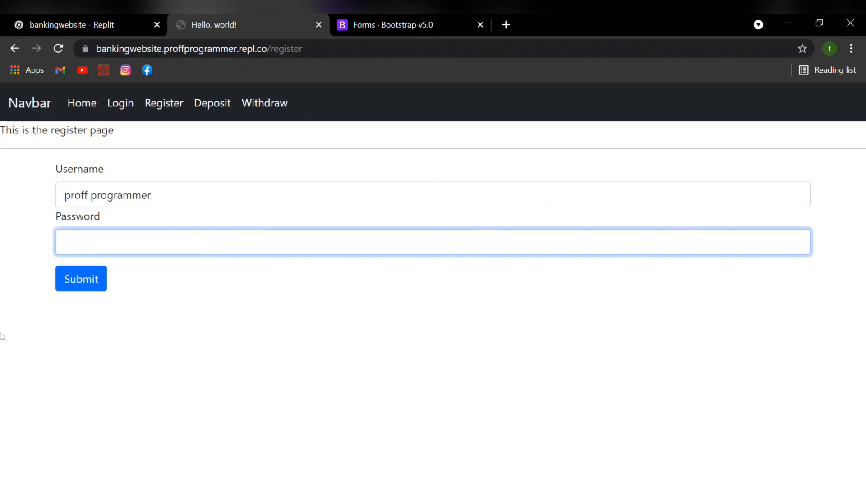
{"action": "type", "text": "123"}
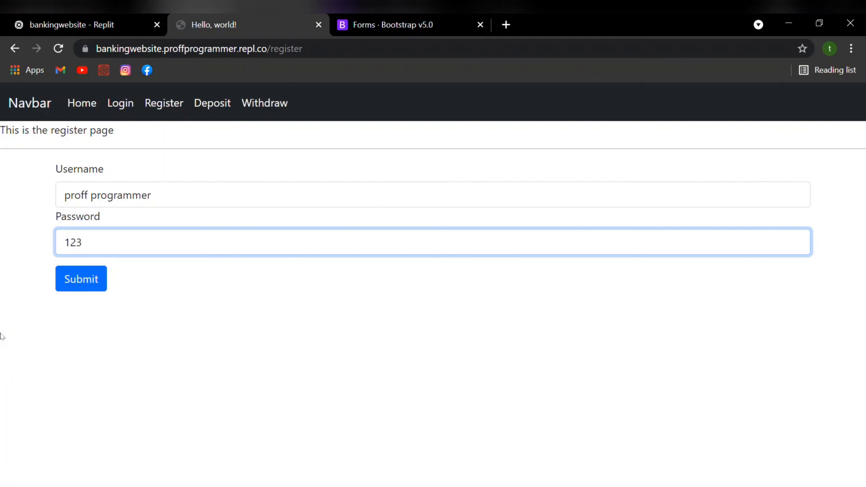
{"action": "double_click", "coordinate": [120, 195]}
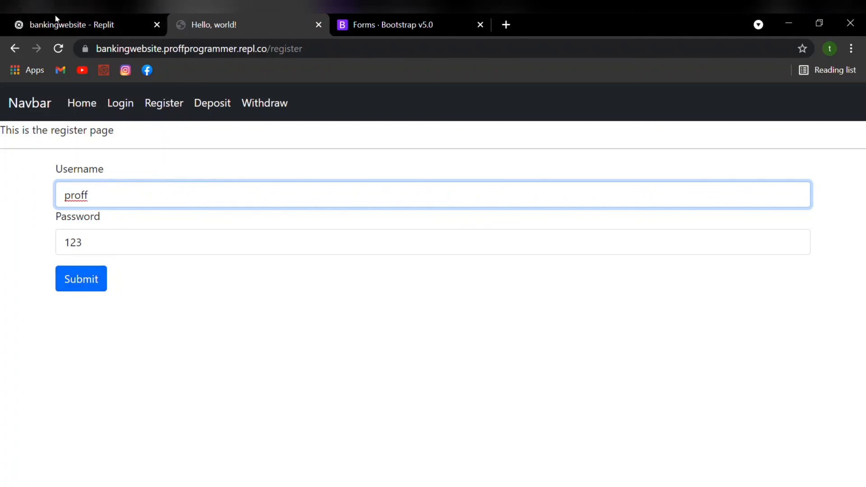
{"action": "left_click", "coordinate": [81, 279]}
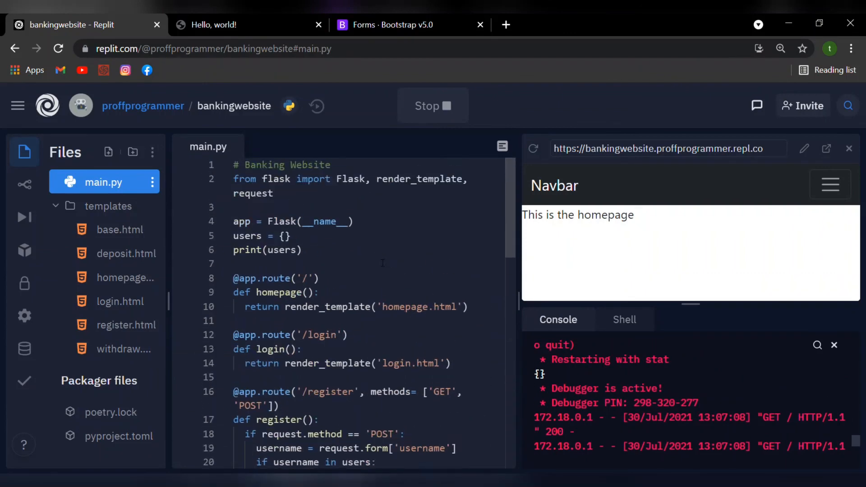
{"action": "scroll", "scroll_direction": "down", "scroll_amount": 3}
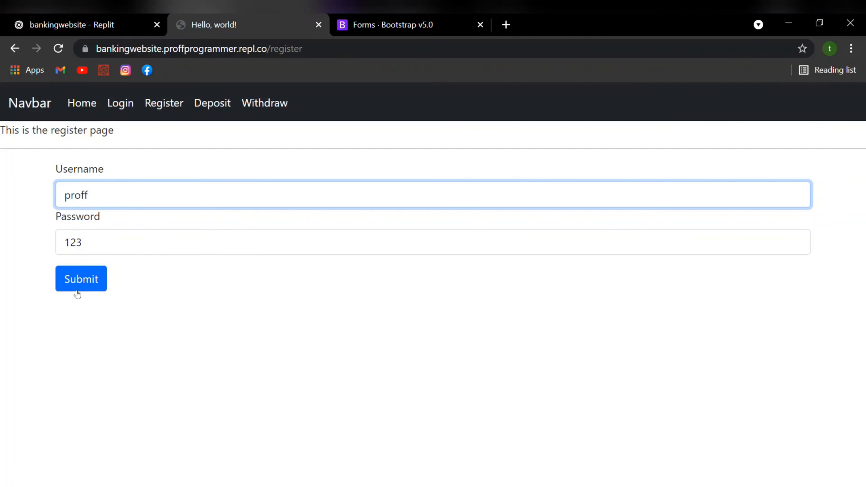
{"action": "left_click", "coordinate": [80, 278]}
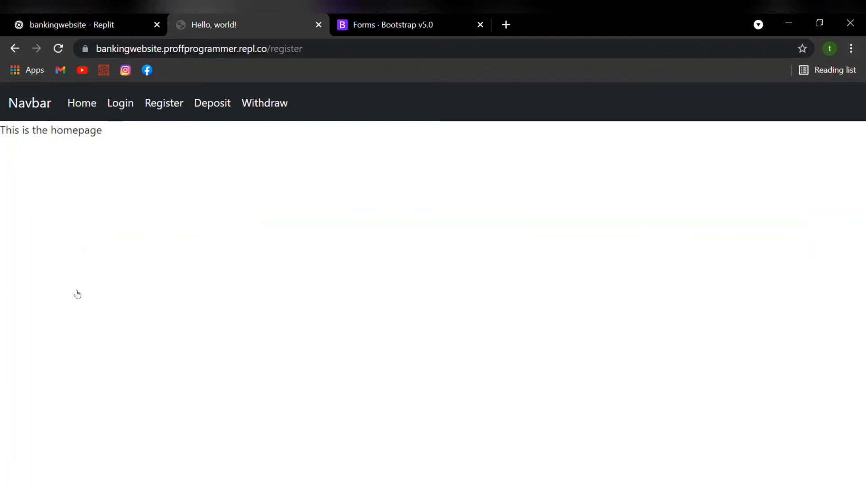
{"action": "left_click", "coordinate": [83, 24]}
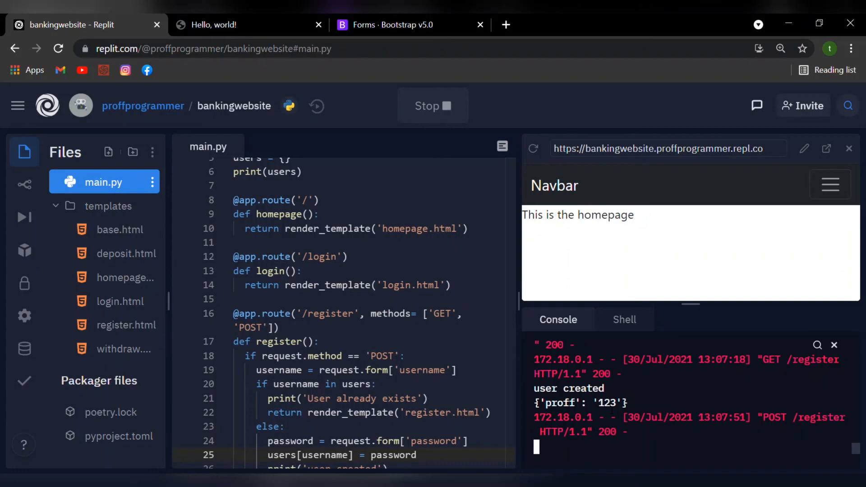
{"action": "scroll", "scroll_direction": "up", "scroll_amount": 3}
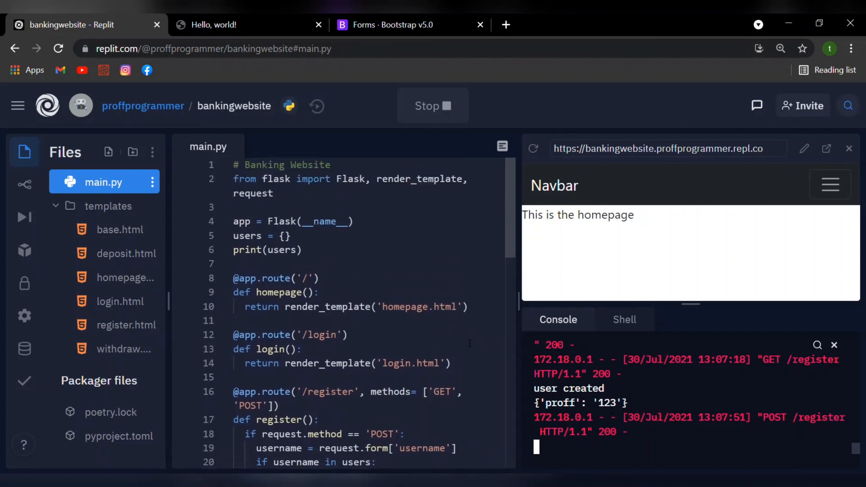